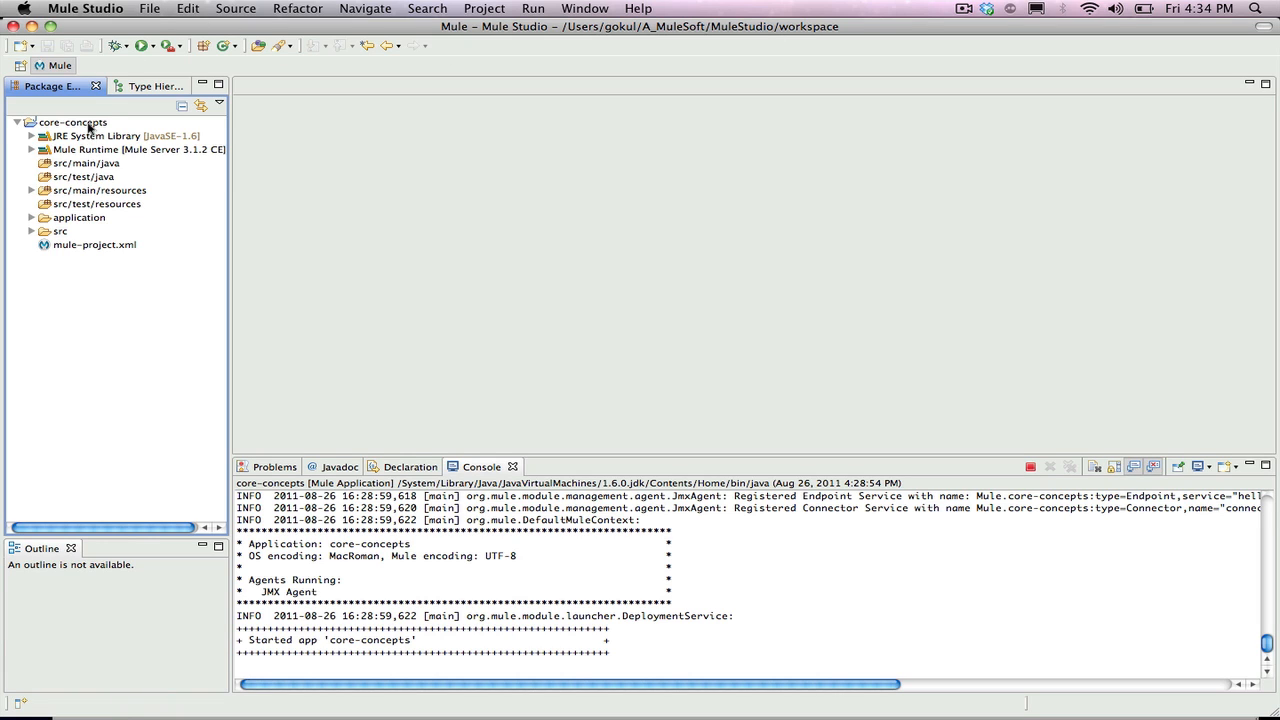
Start a new Java package under the core-concepts project's src/main/java folder
click(72, 122)
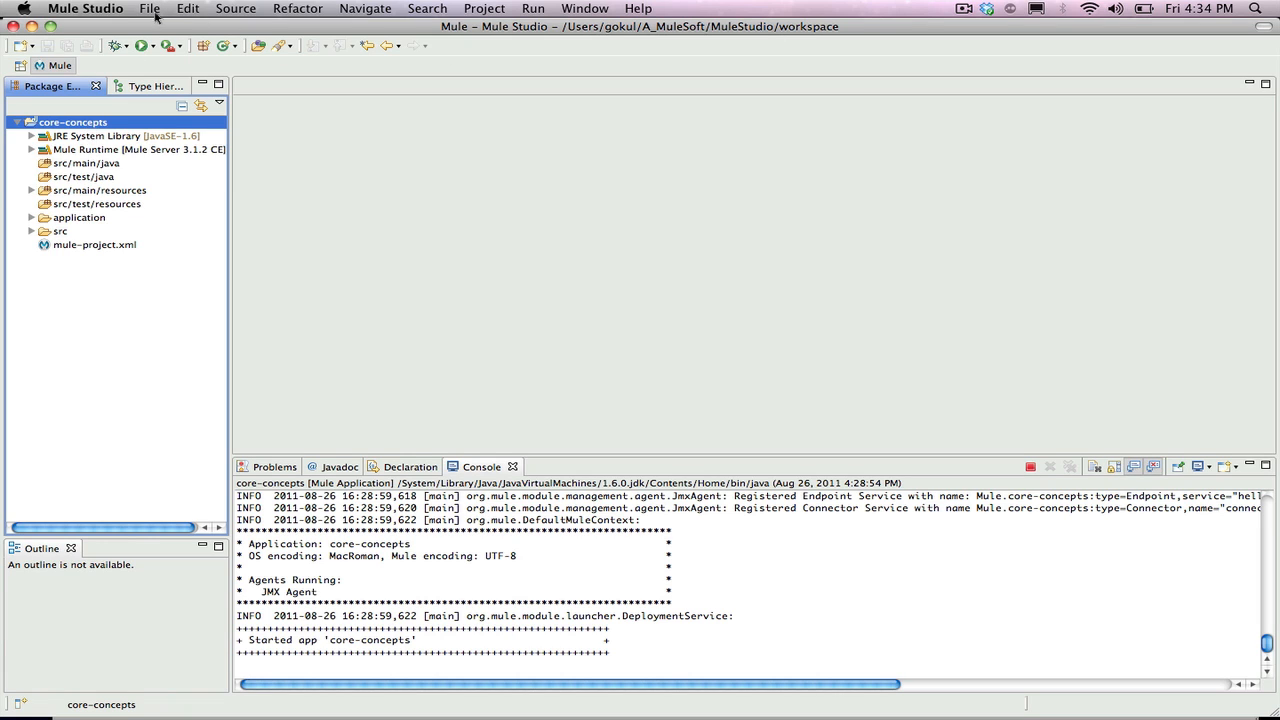
click(152, 8)
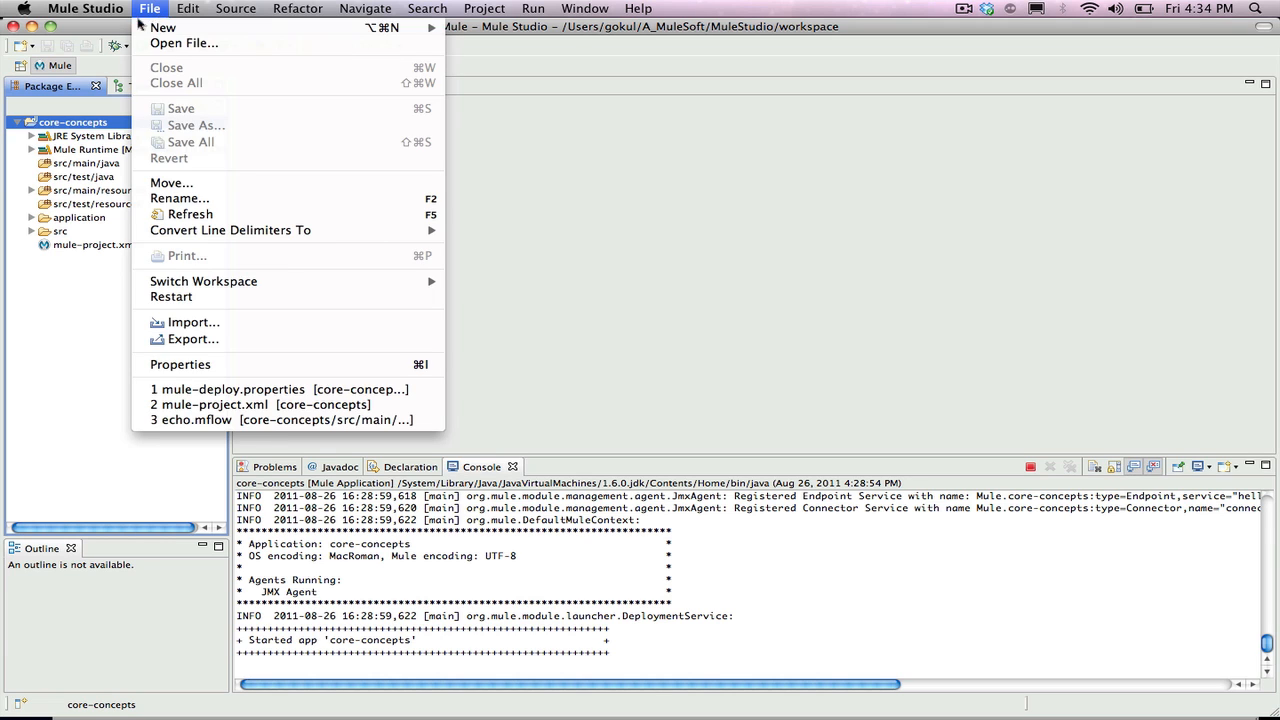
click(84, 164)
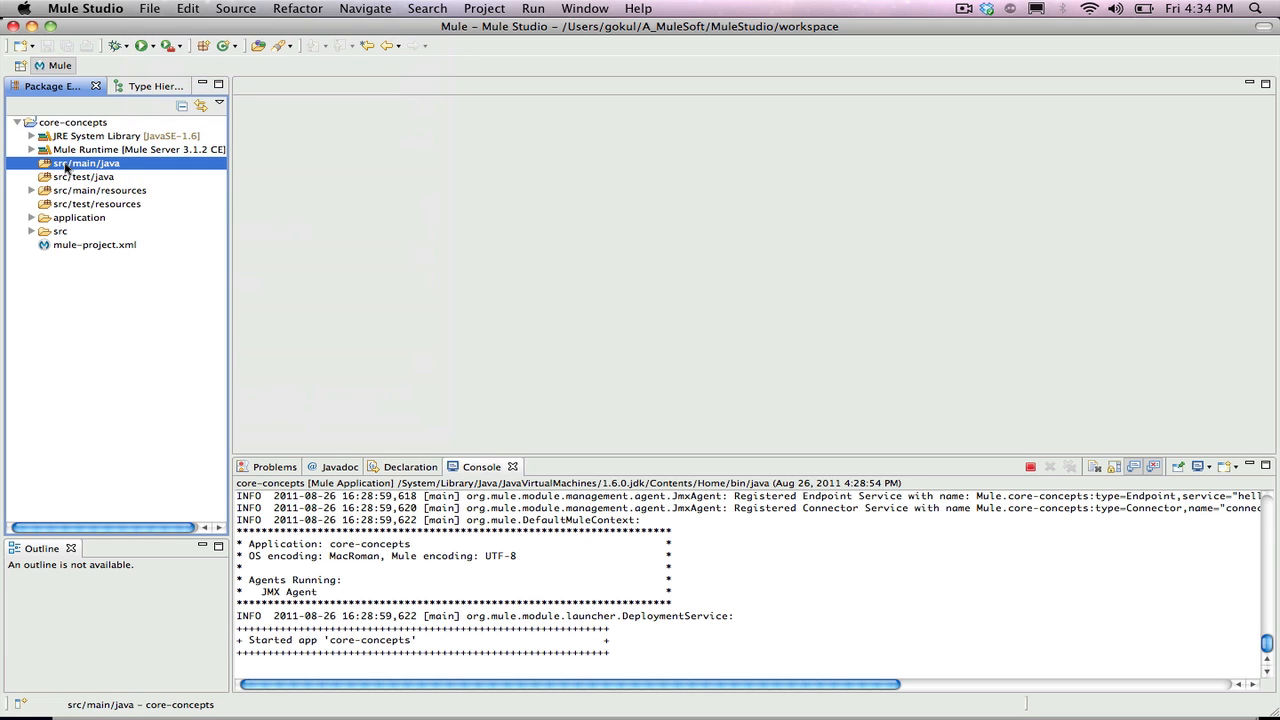
right_click(80, 164)
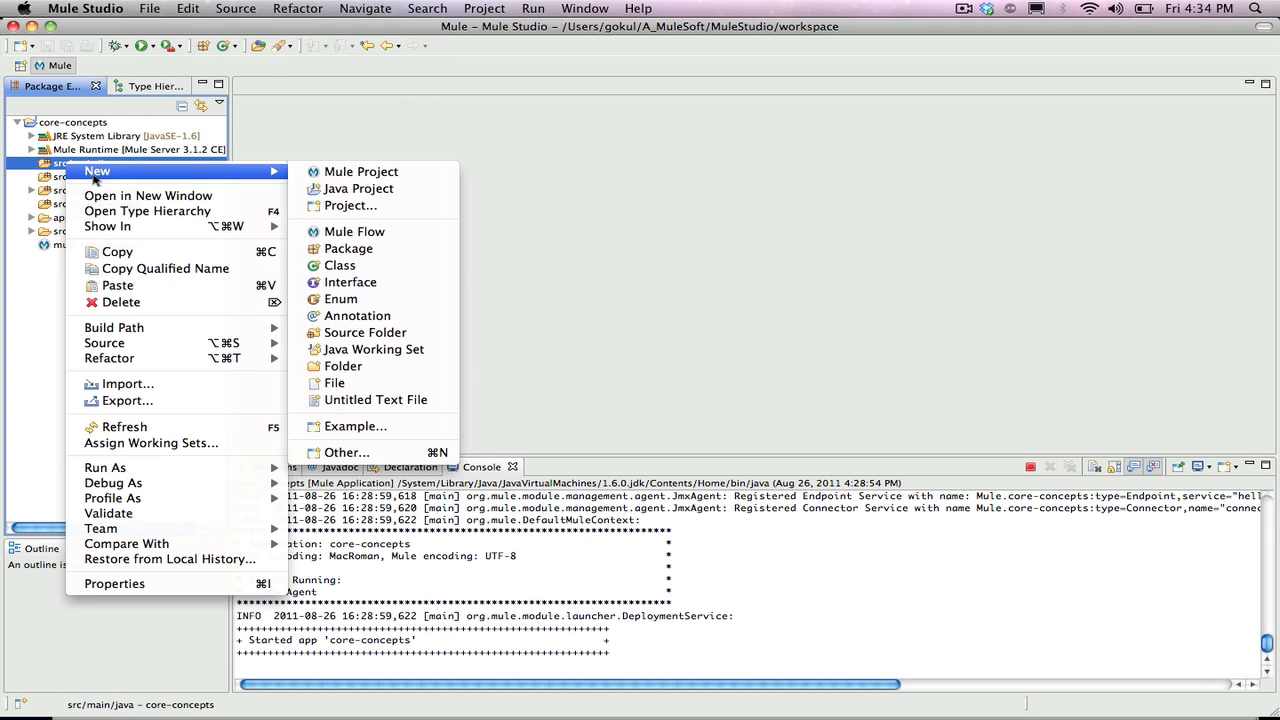
mouse_move(212, 180)
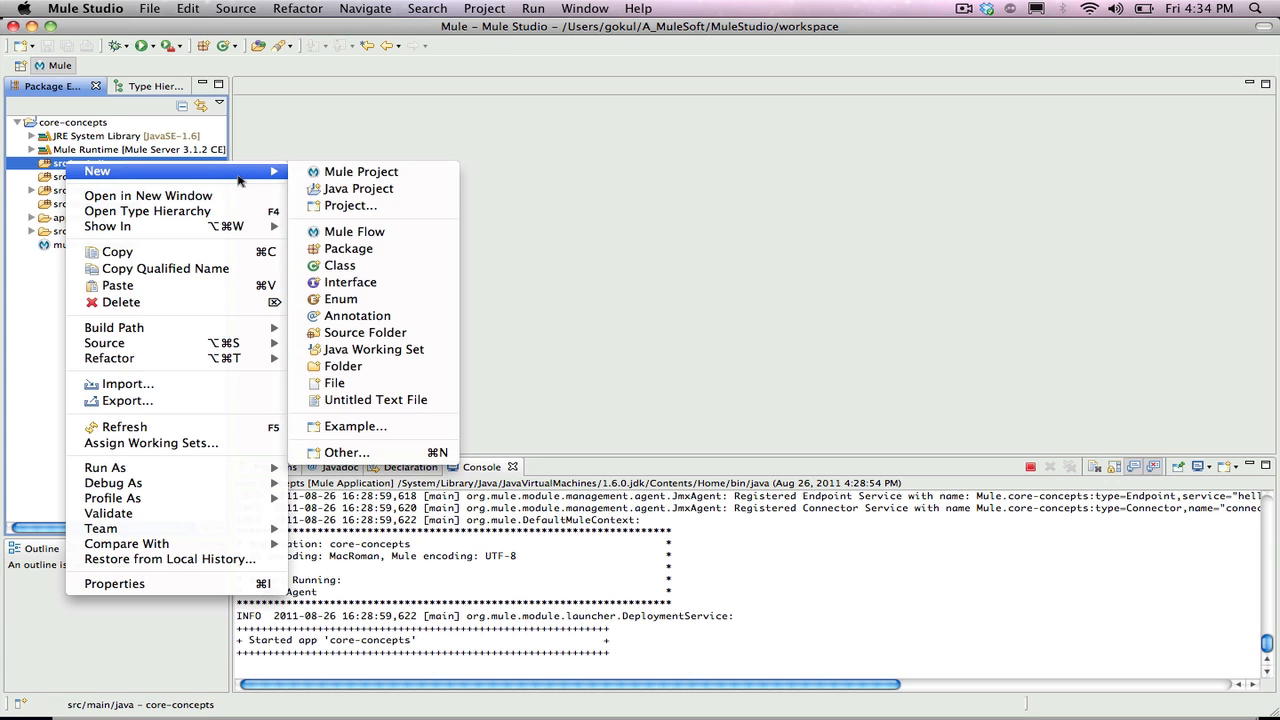
mouse_move(356, 316)
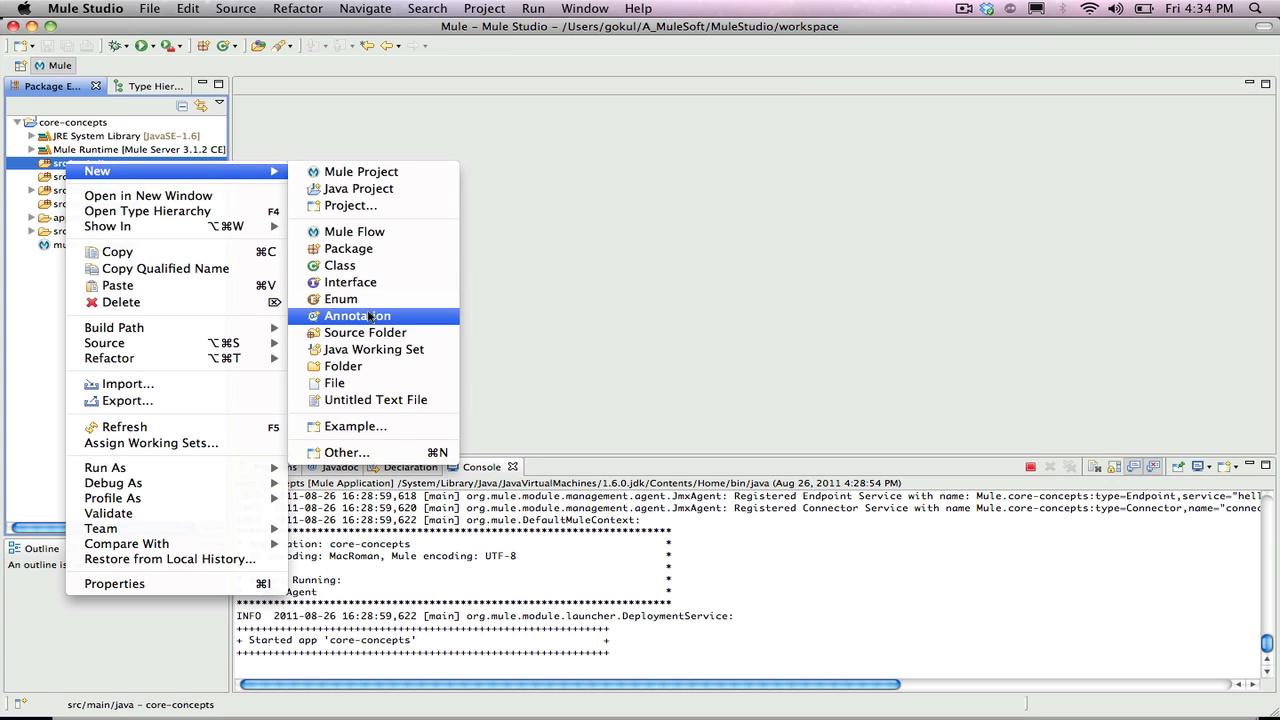
click(348, 248)
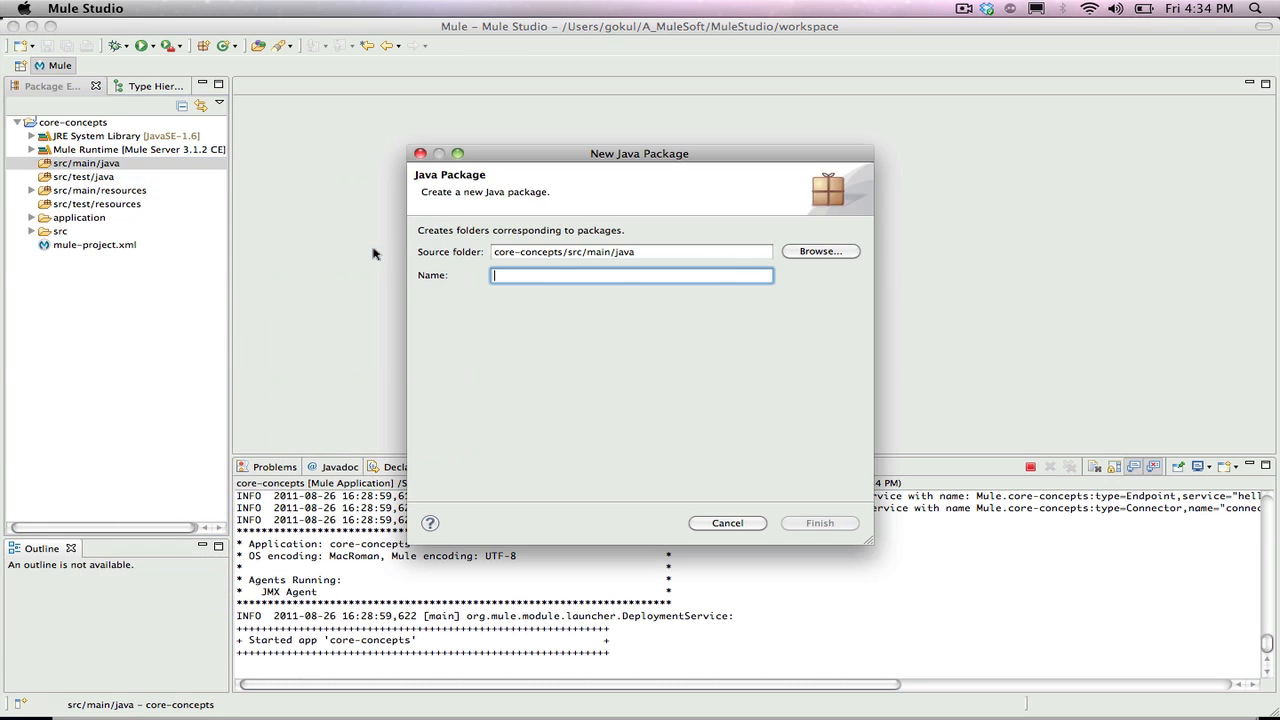
Name the package org.mule.example.hello and finish creating it
text(org.mule.example.)
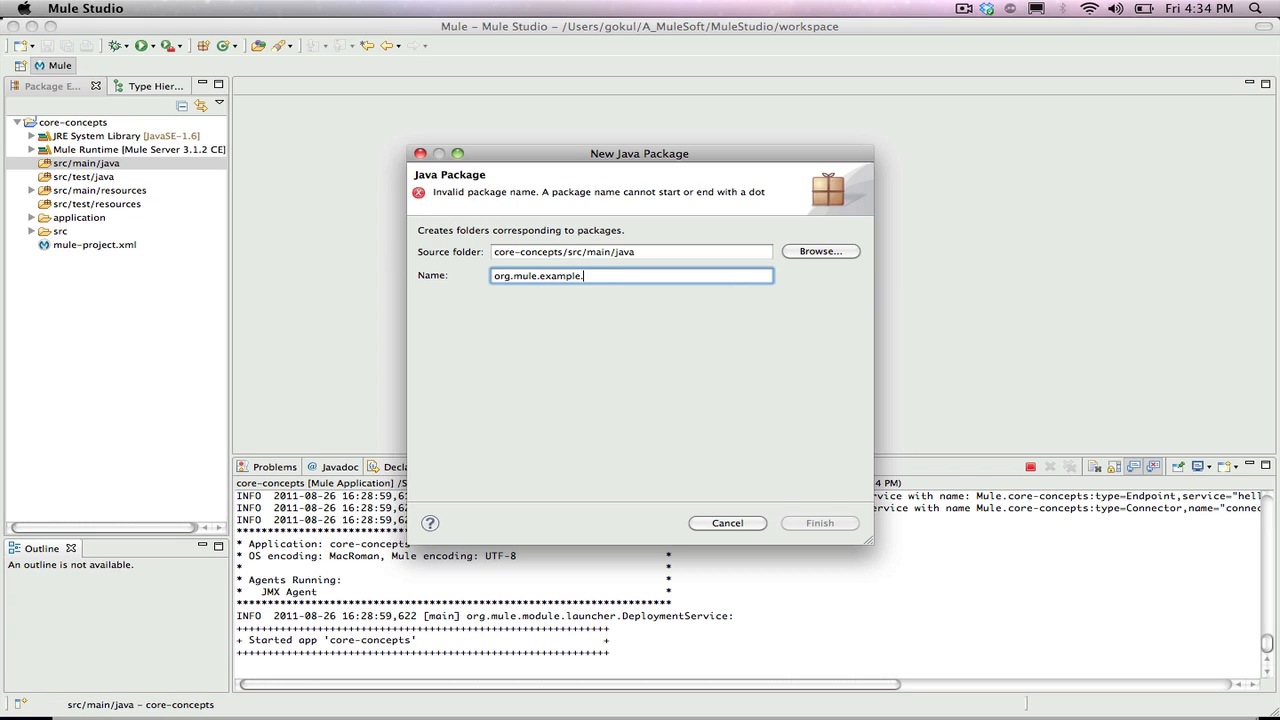
text(hello)
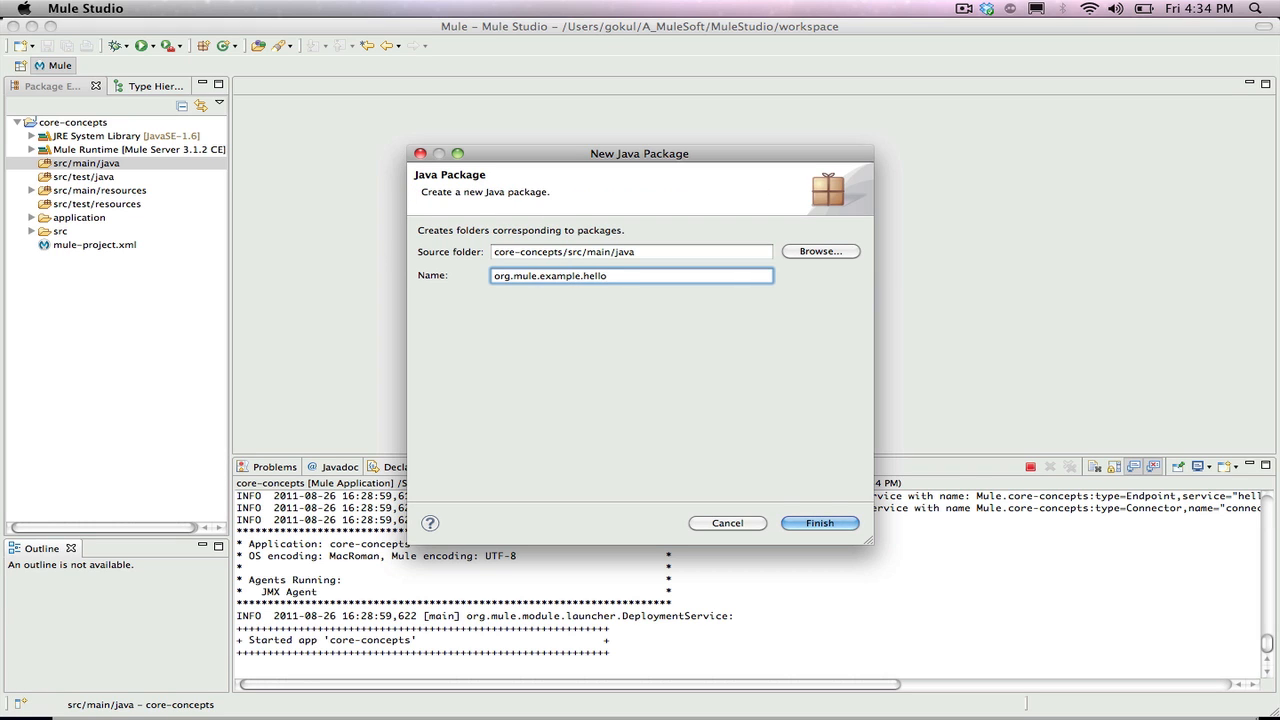
click(820, 524)
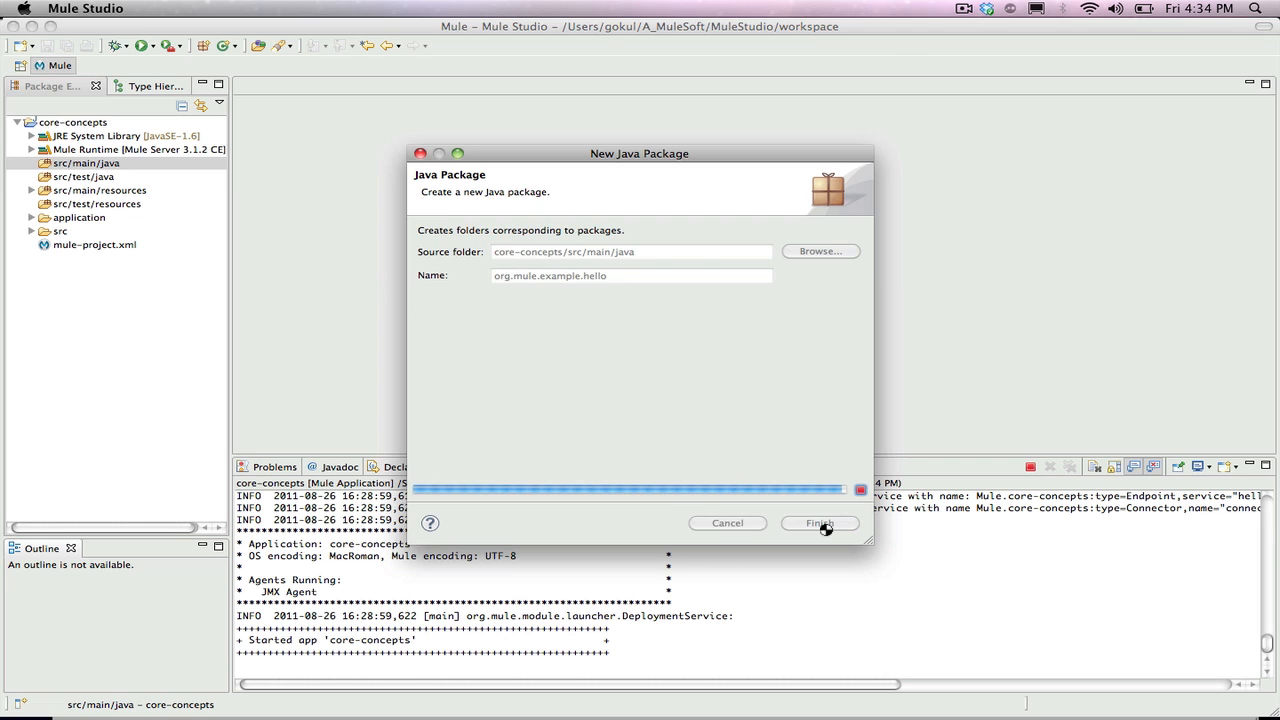
click(820, 524)
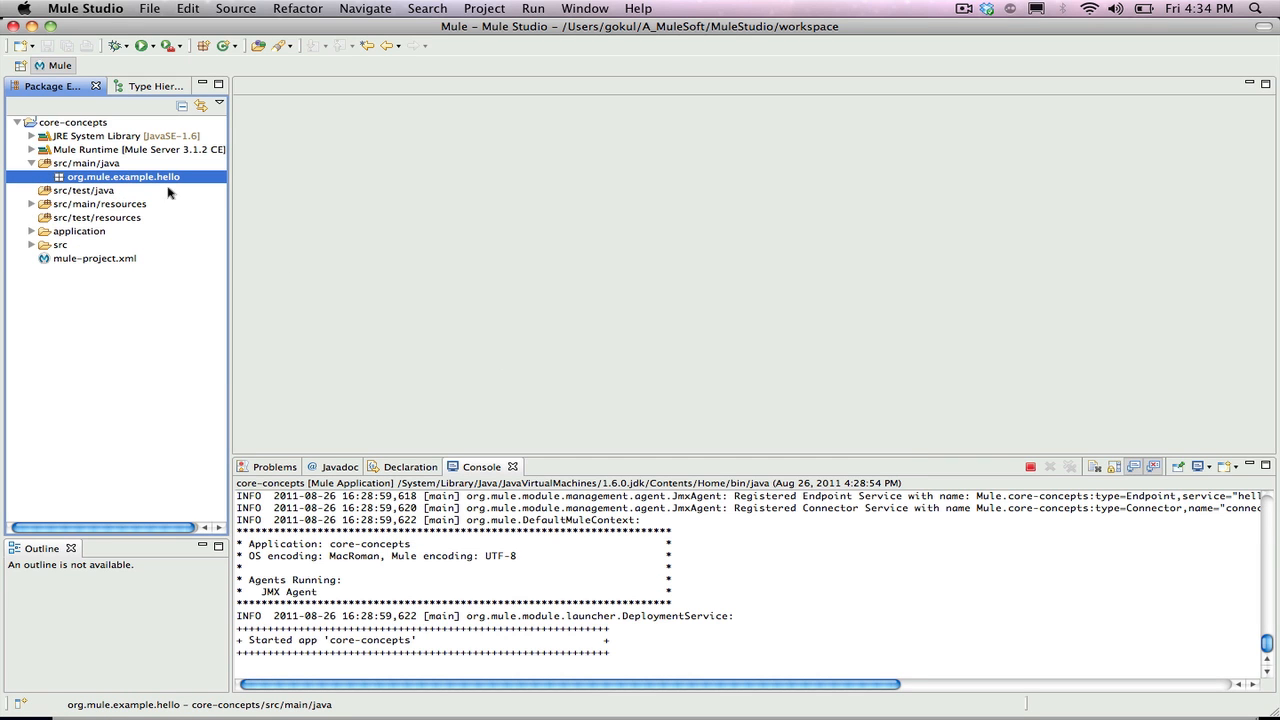
mouse_move(168, 180)
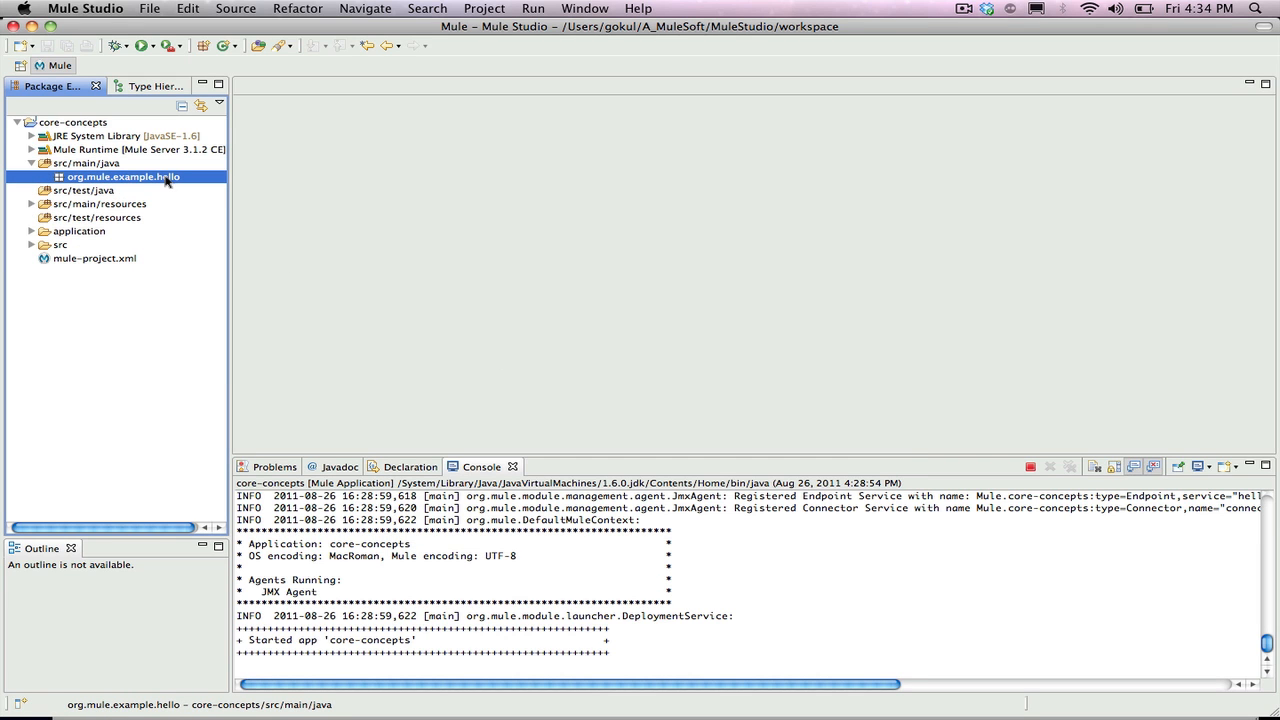
Create a Java class named hello in org.mule.example.hello, opening hello.java
right_click(124, 176)
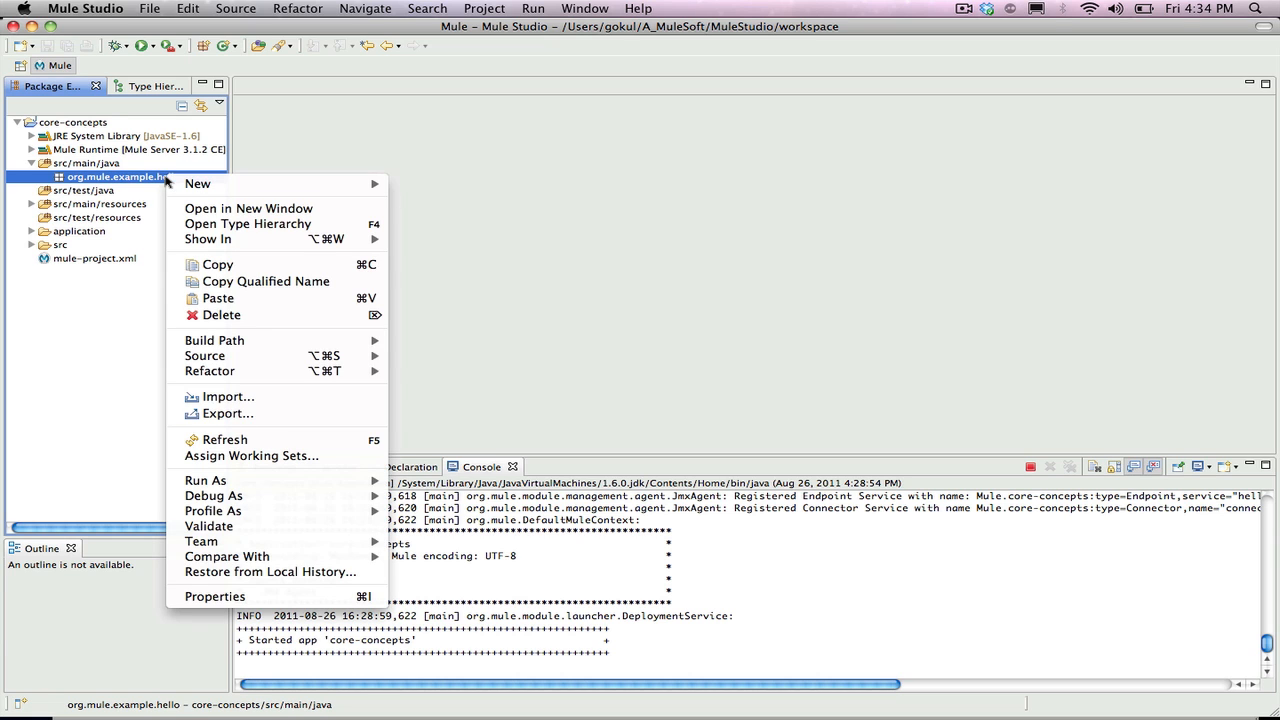
mouse_move(196, 184)
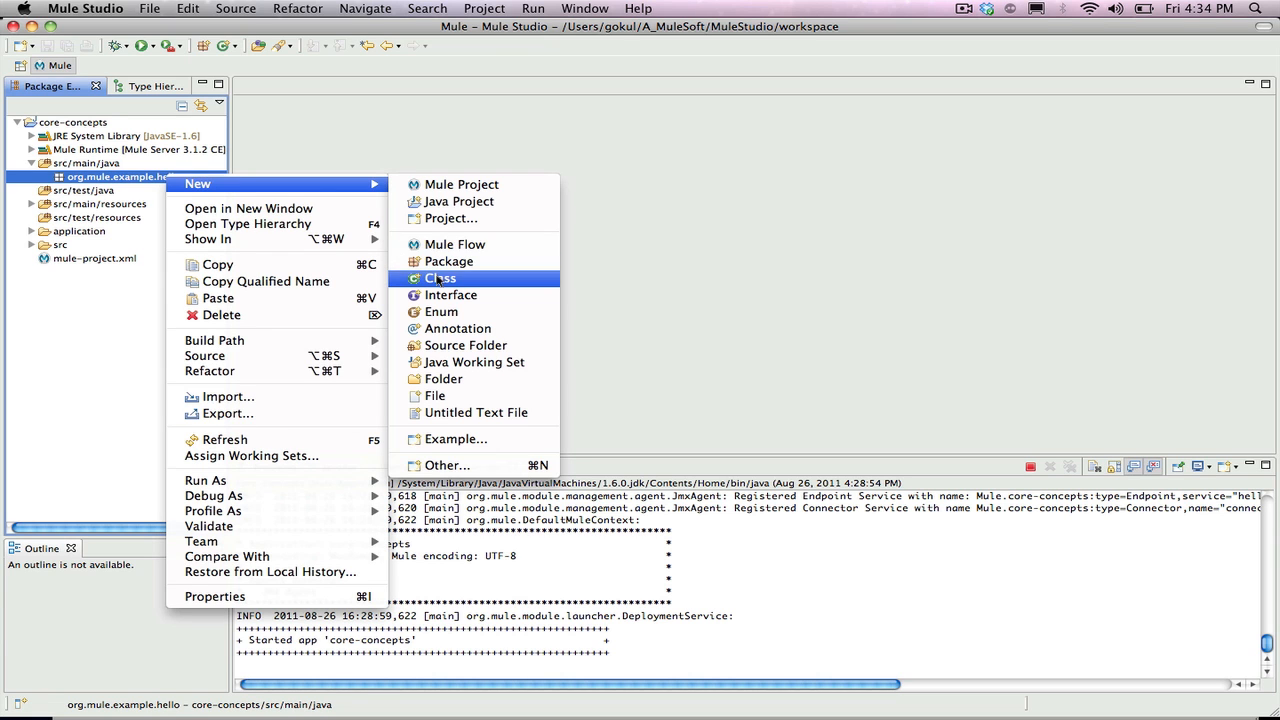
click(440, 278)
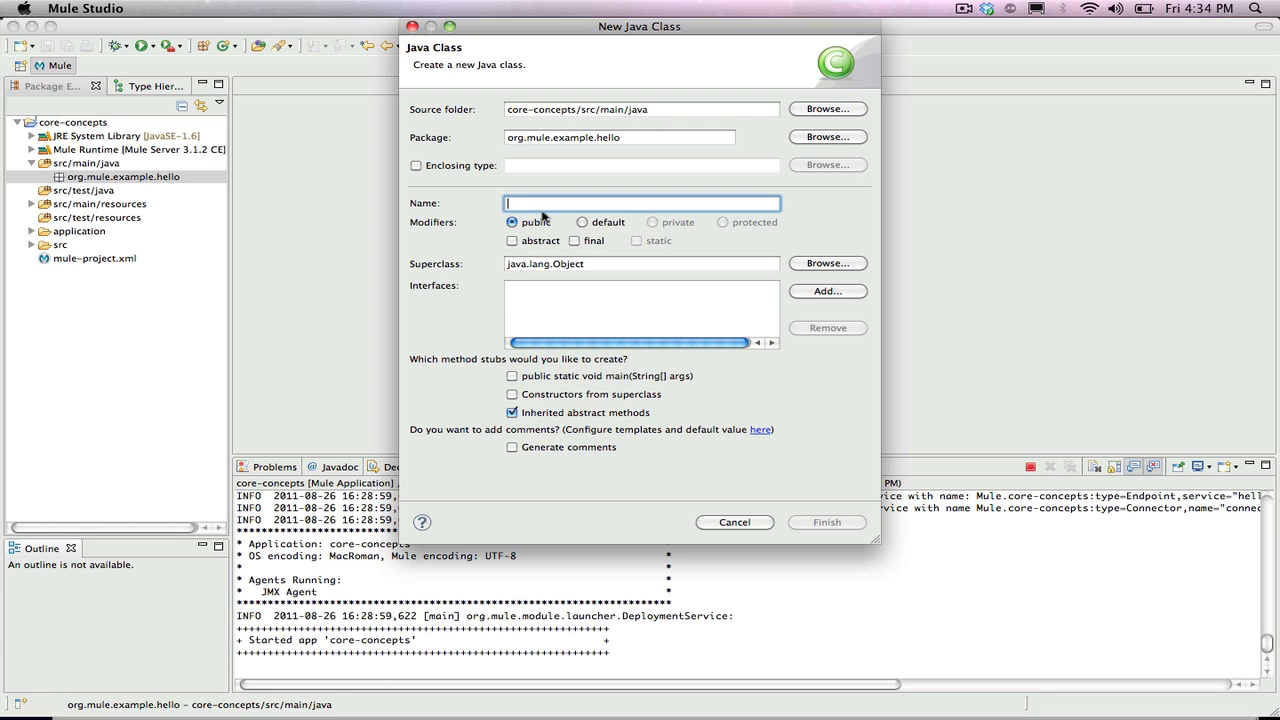
text(hello)
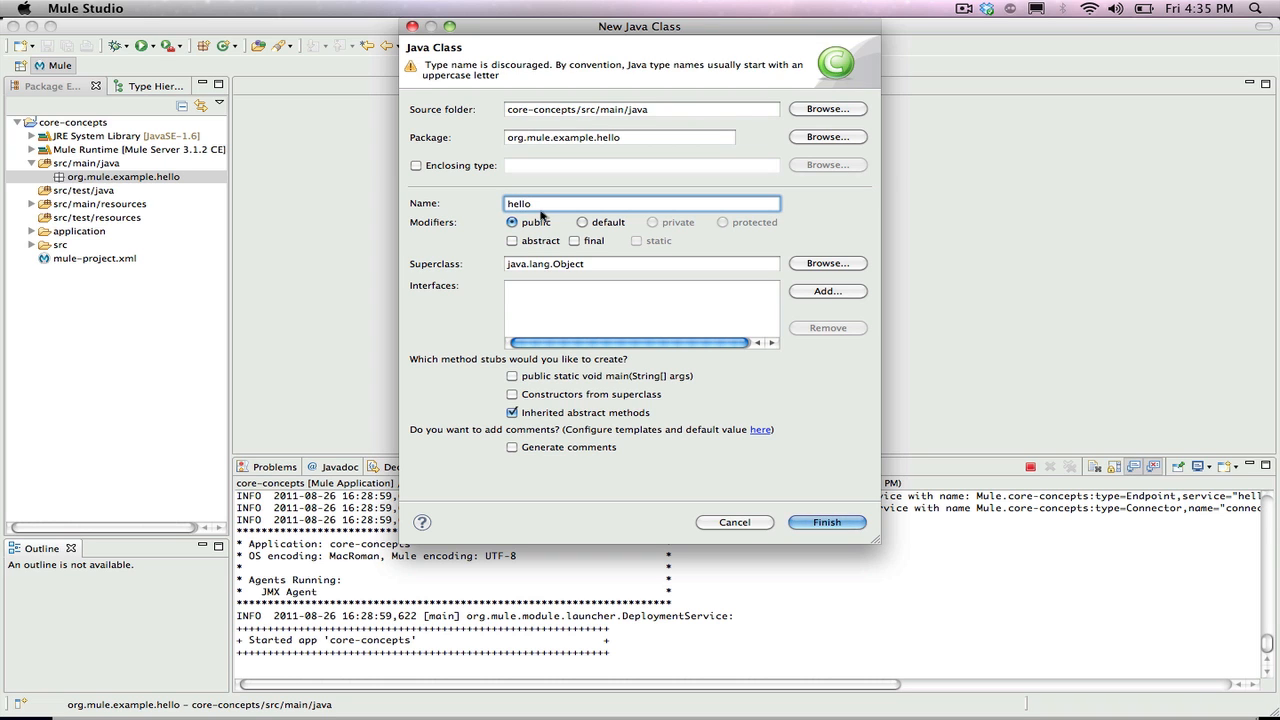
click(828, 522)
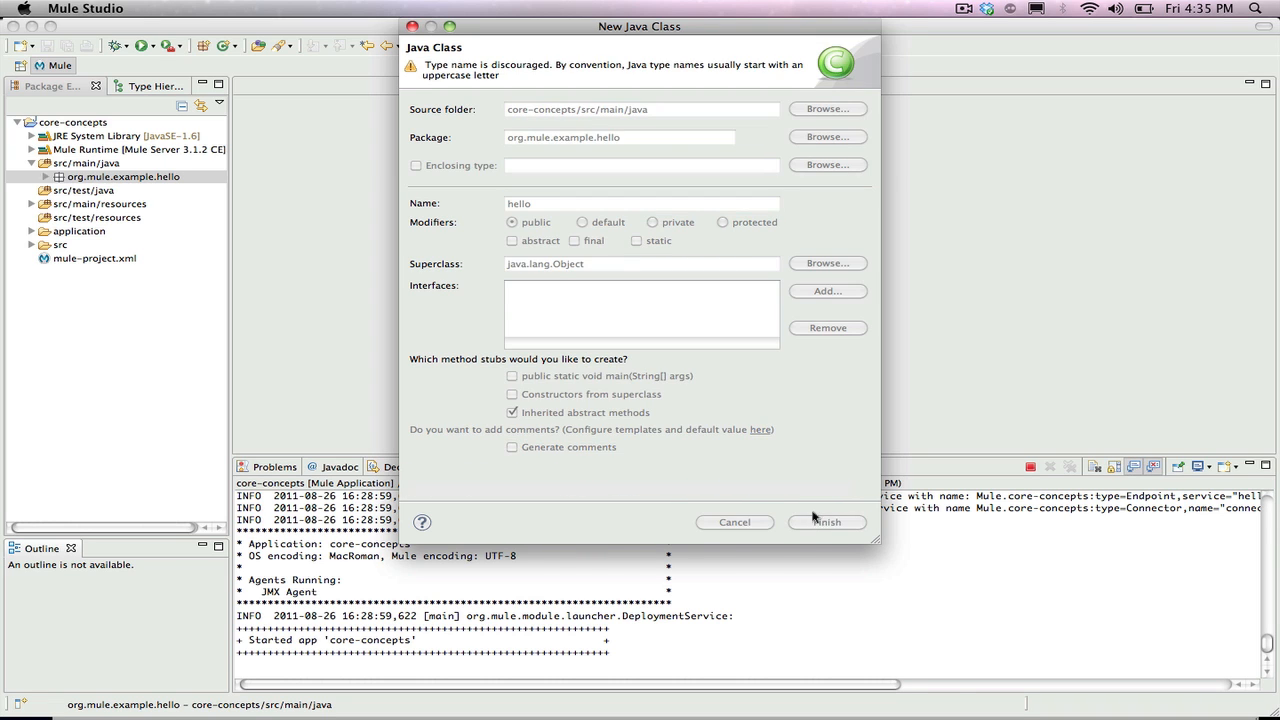
click(828, 522)
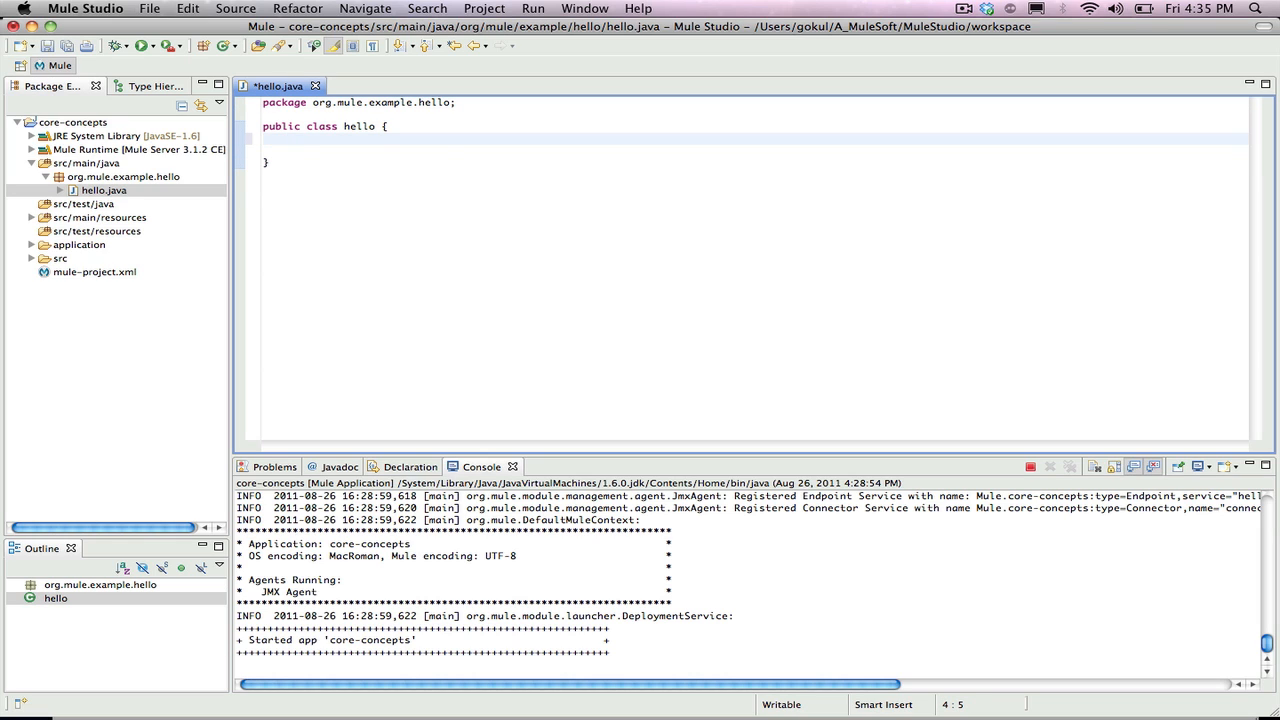
Write public String sayHello(String name) returning "Hello " + name and save hello.java
text(public String sayHello(String name){)
text(return "Hello "+ name;)
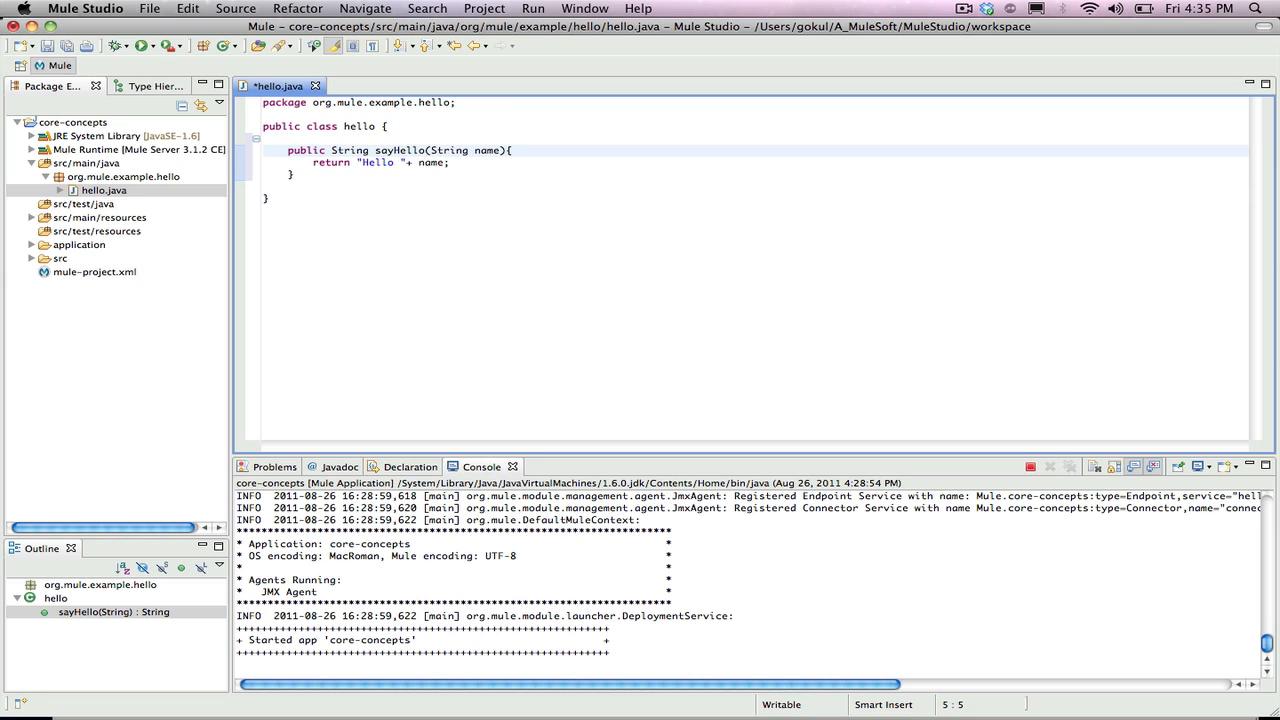
key(cmd+s)
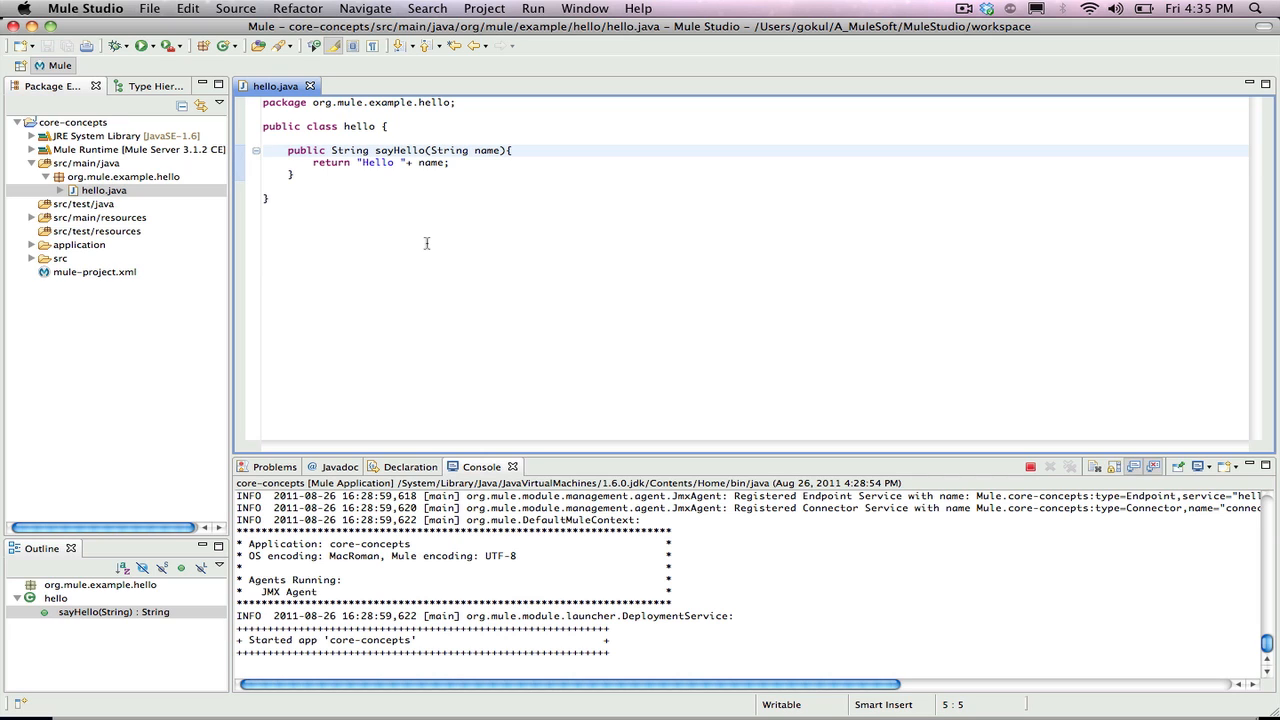
mouse_move(188, 218)
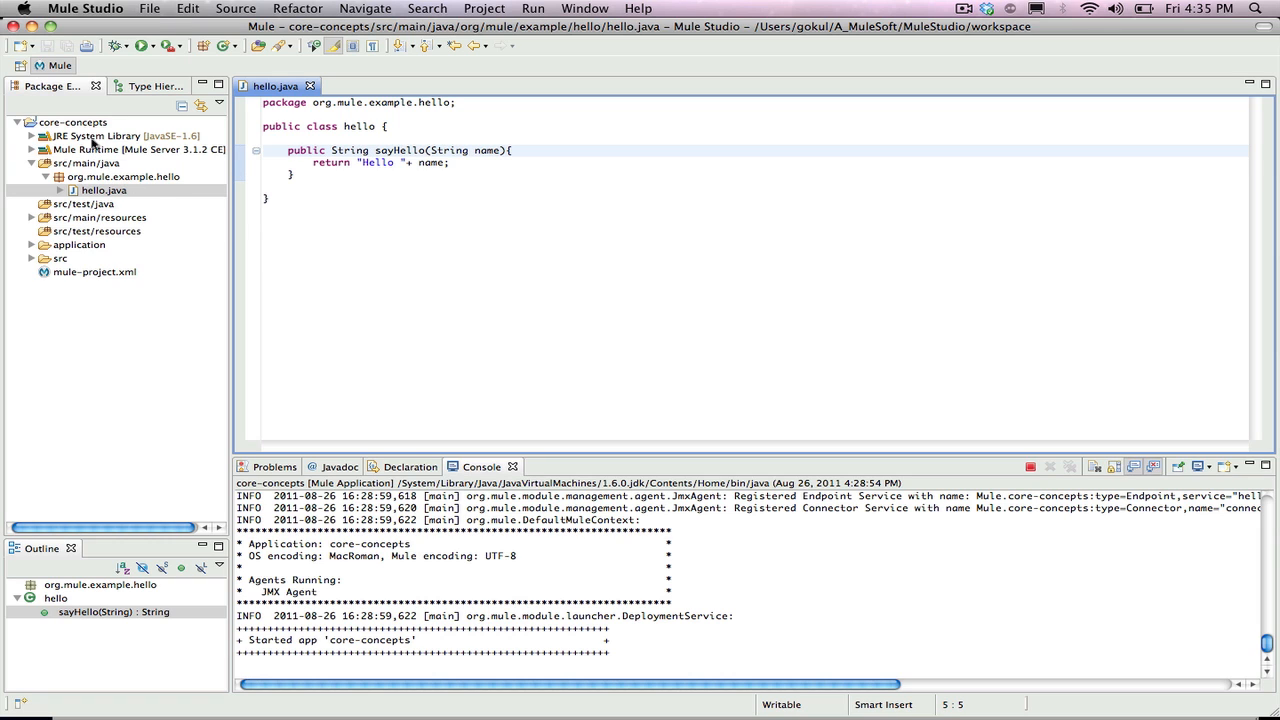
Create a Mule flow named hello in core-concepts, opening hello.mflow in the flow editor
right_click(72, 122)
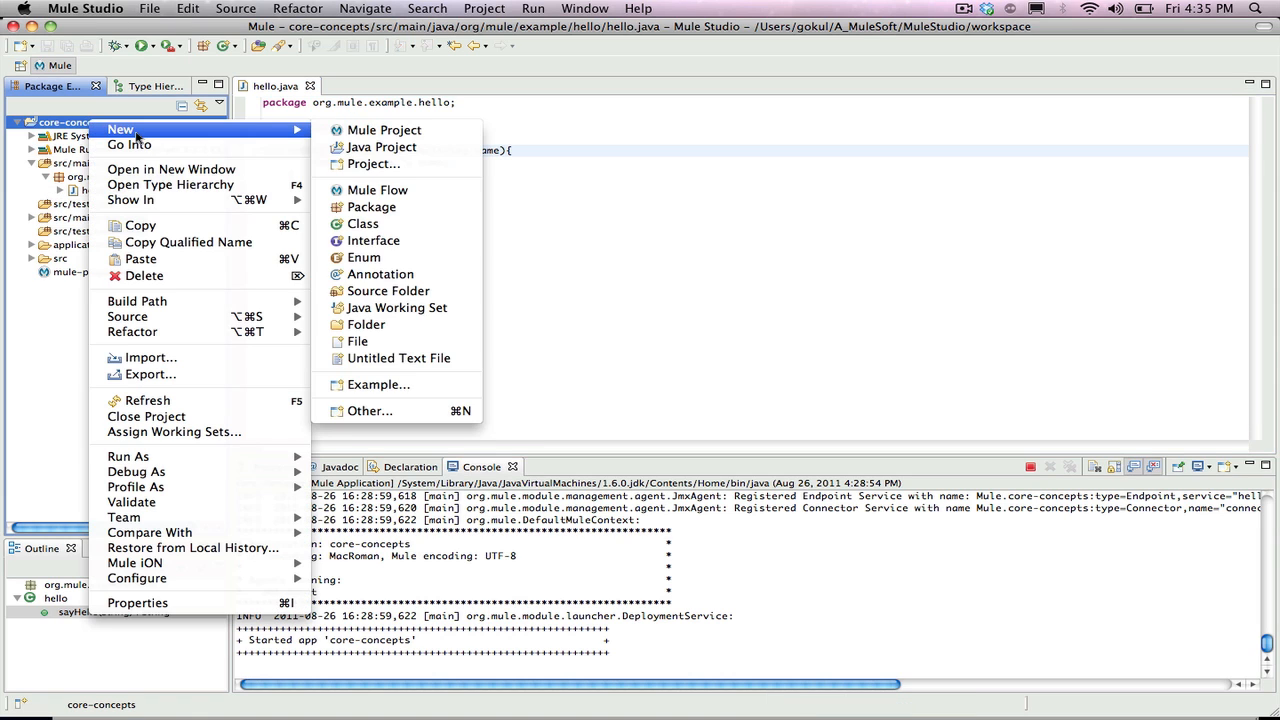
mouse_move(380, 148)
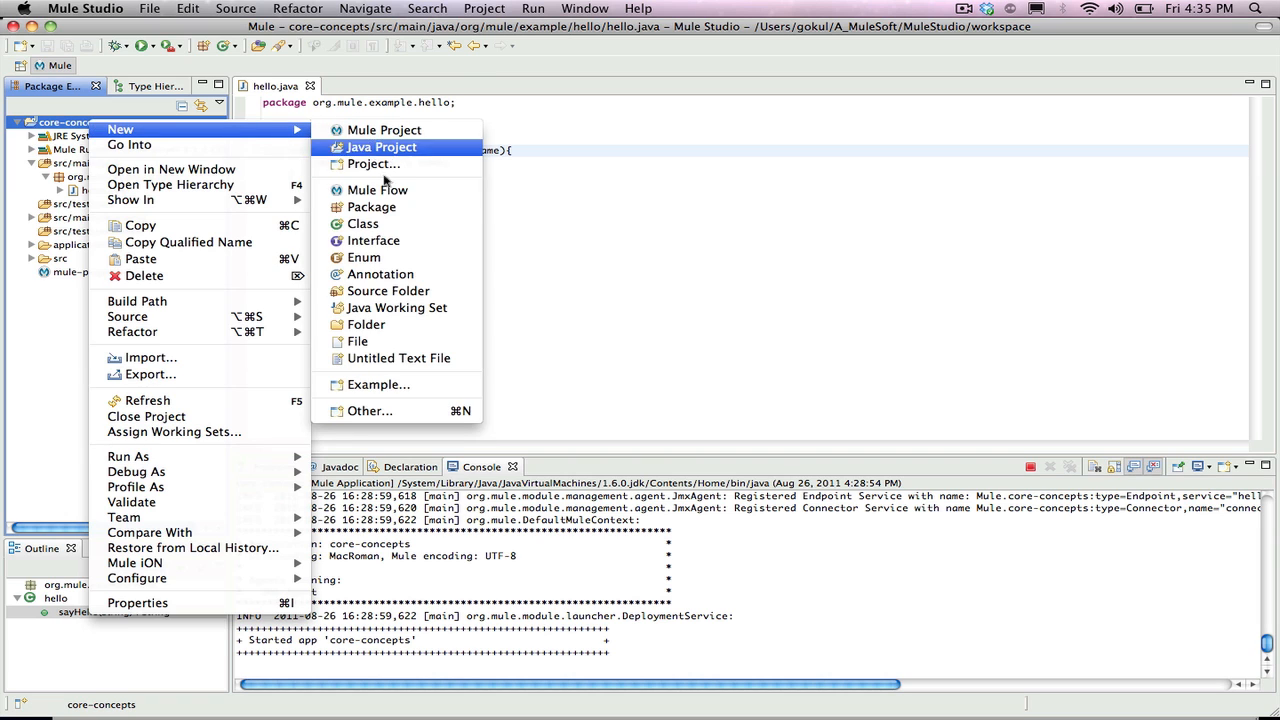
click(376, 188)
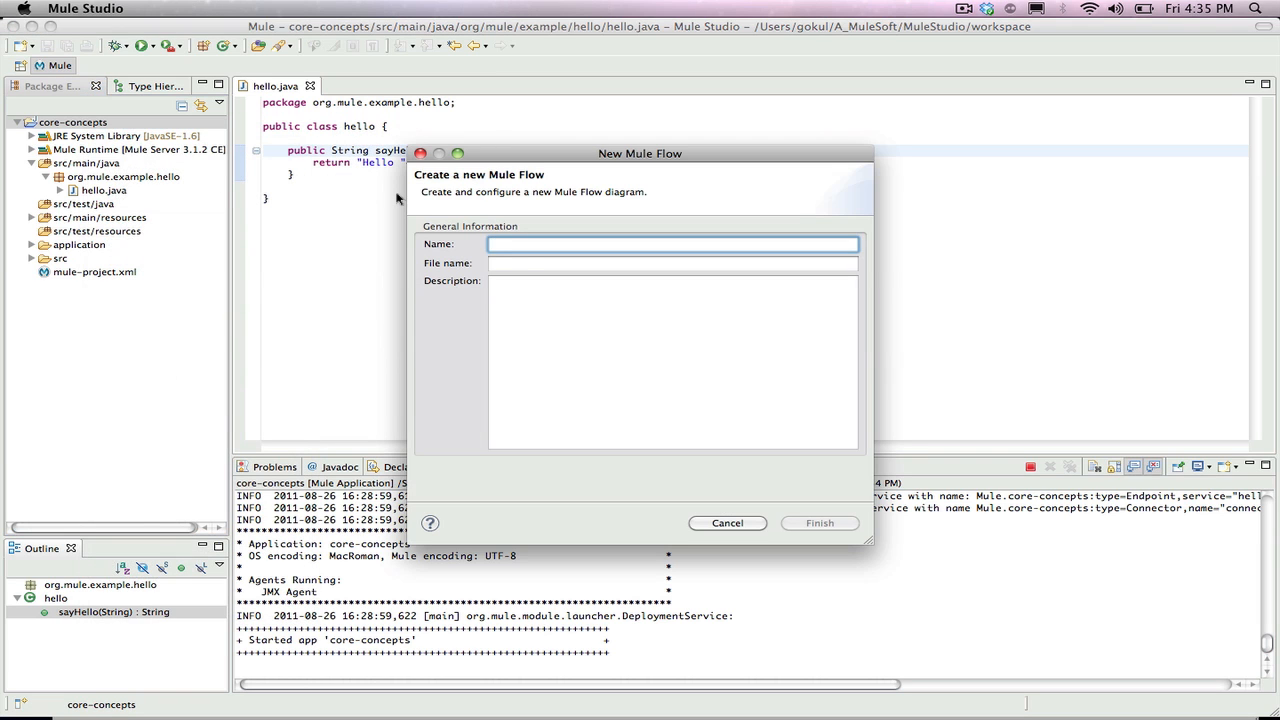
text(hello)
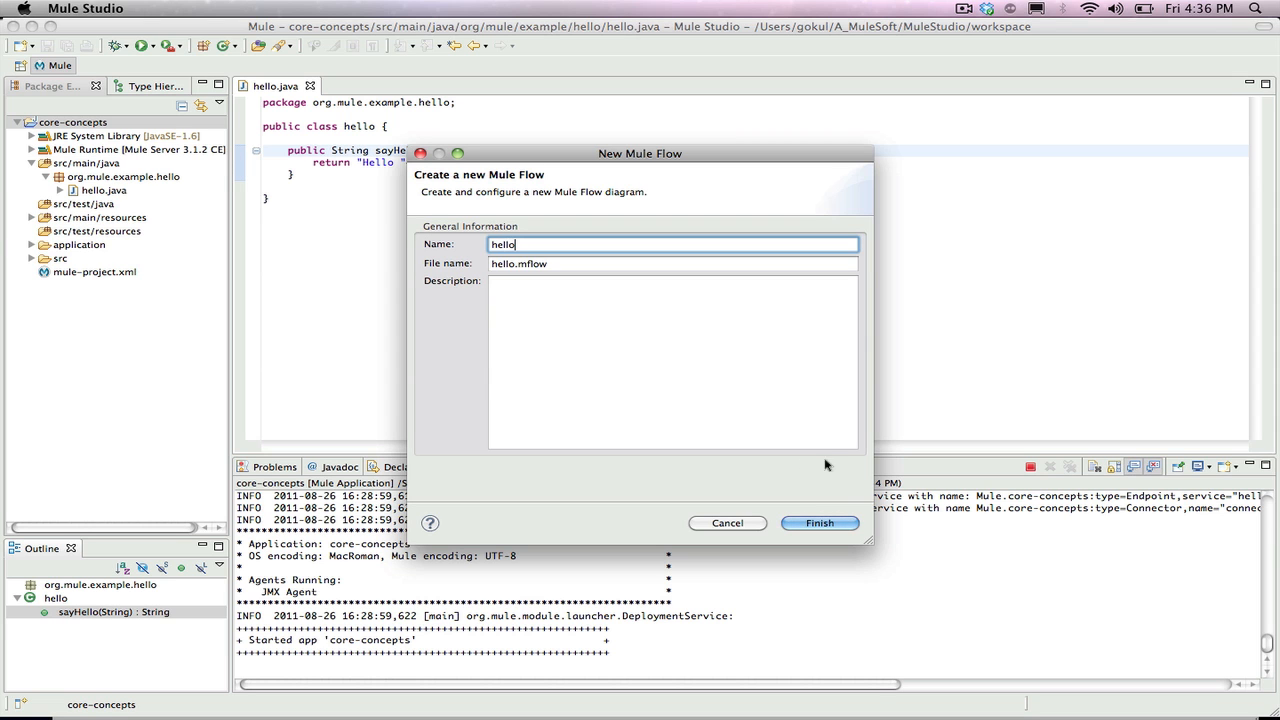
click(820, 524)
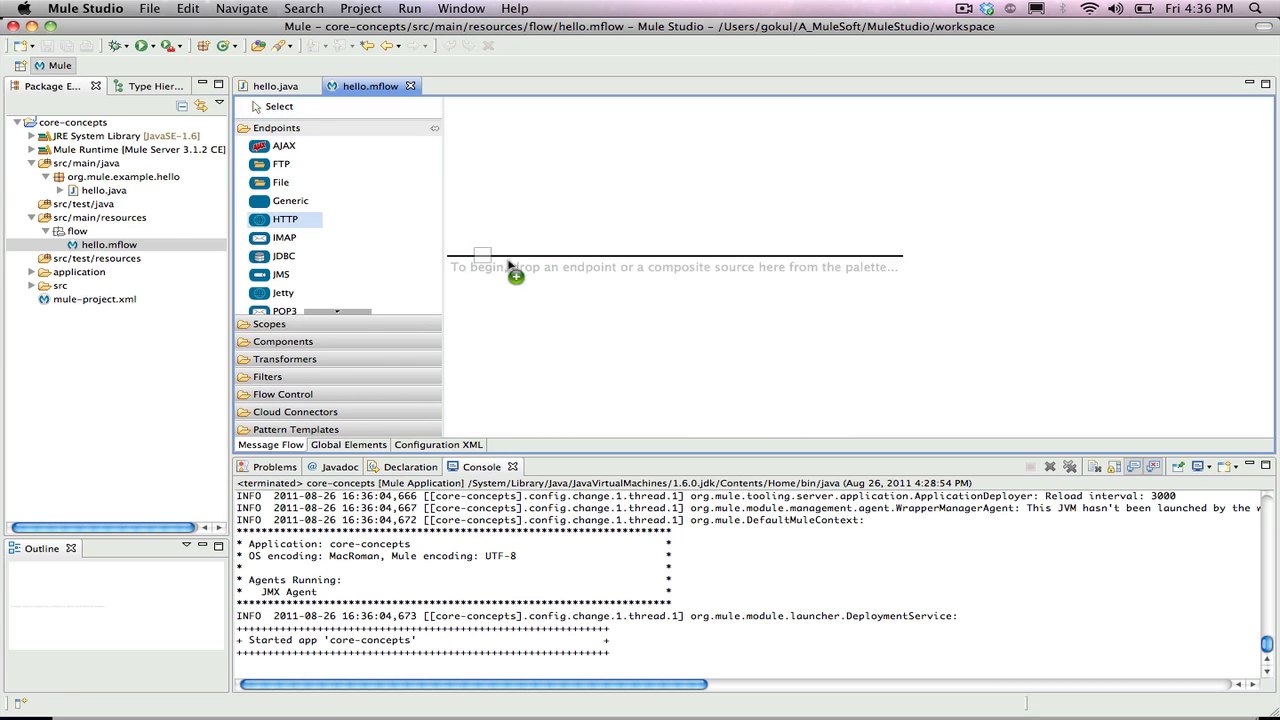
Place an HTTP inbound endpoint on the canvas listening on localhost port 8082
drag(284, 218, 490, 230)
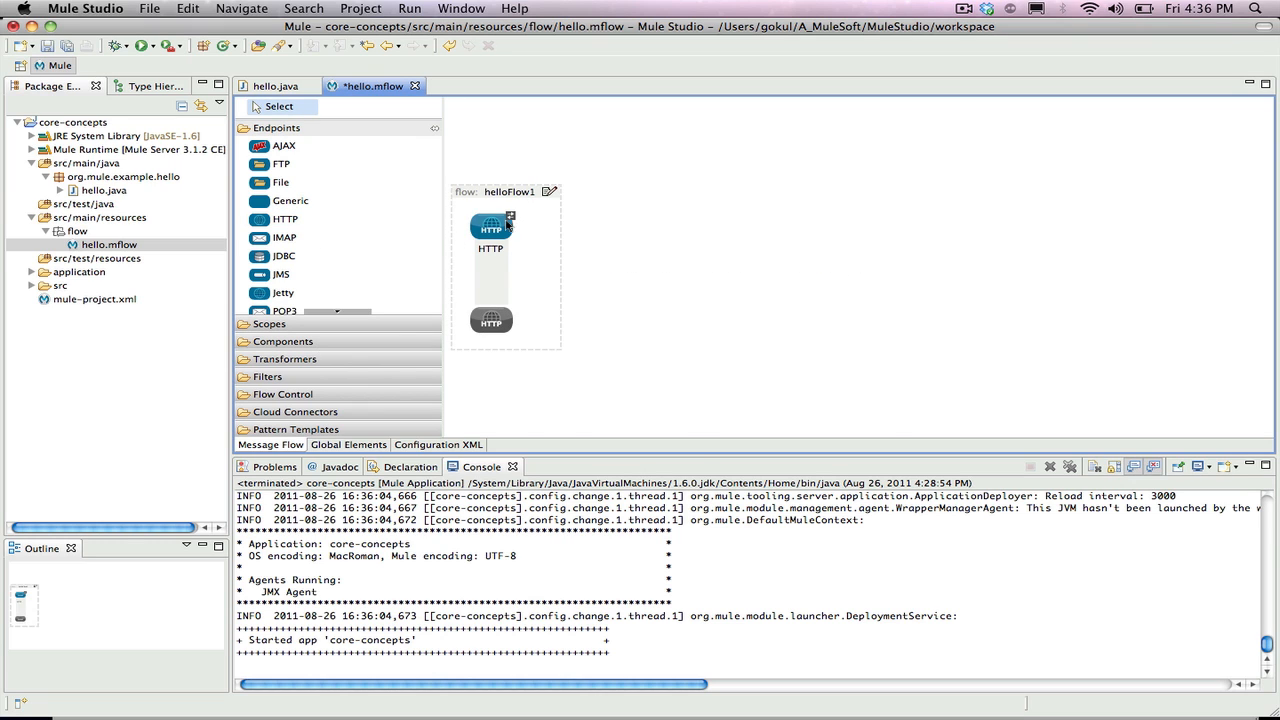
double_click(490, 230)
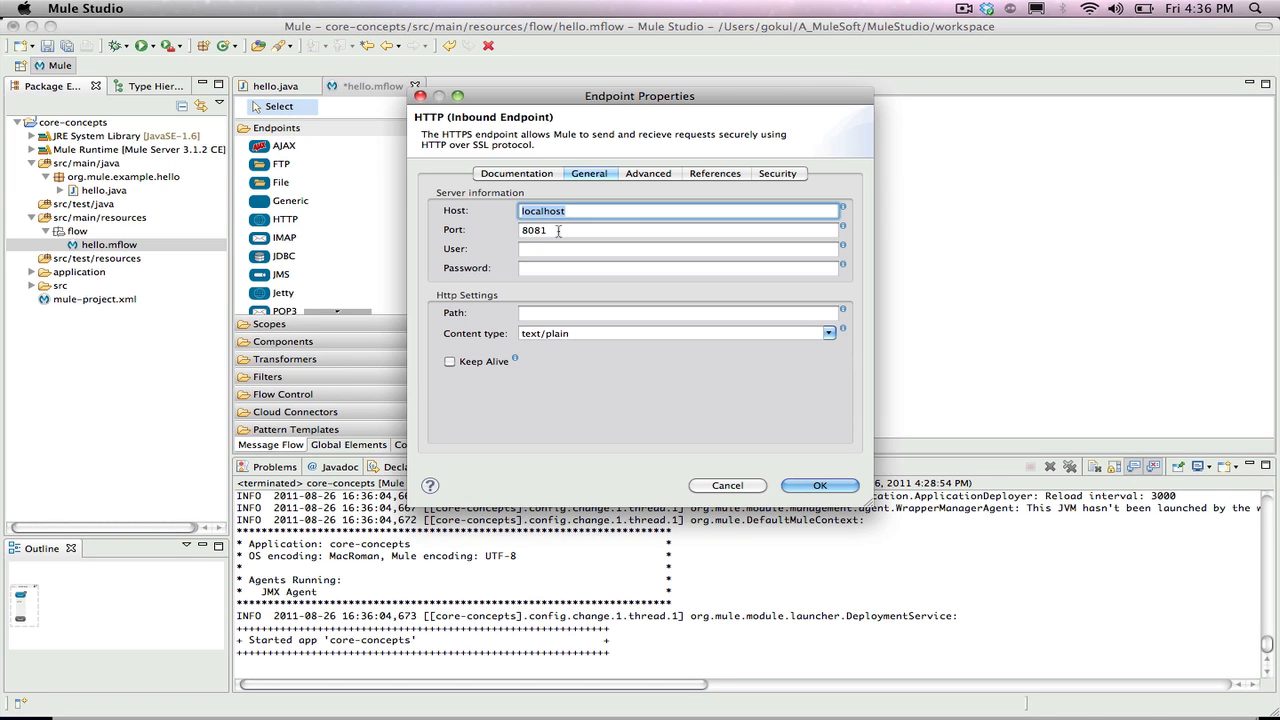
text(8082)
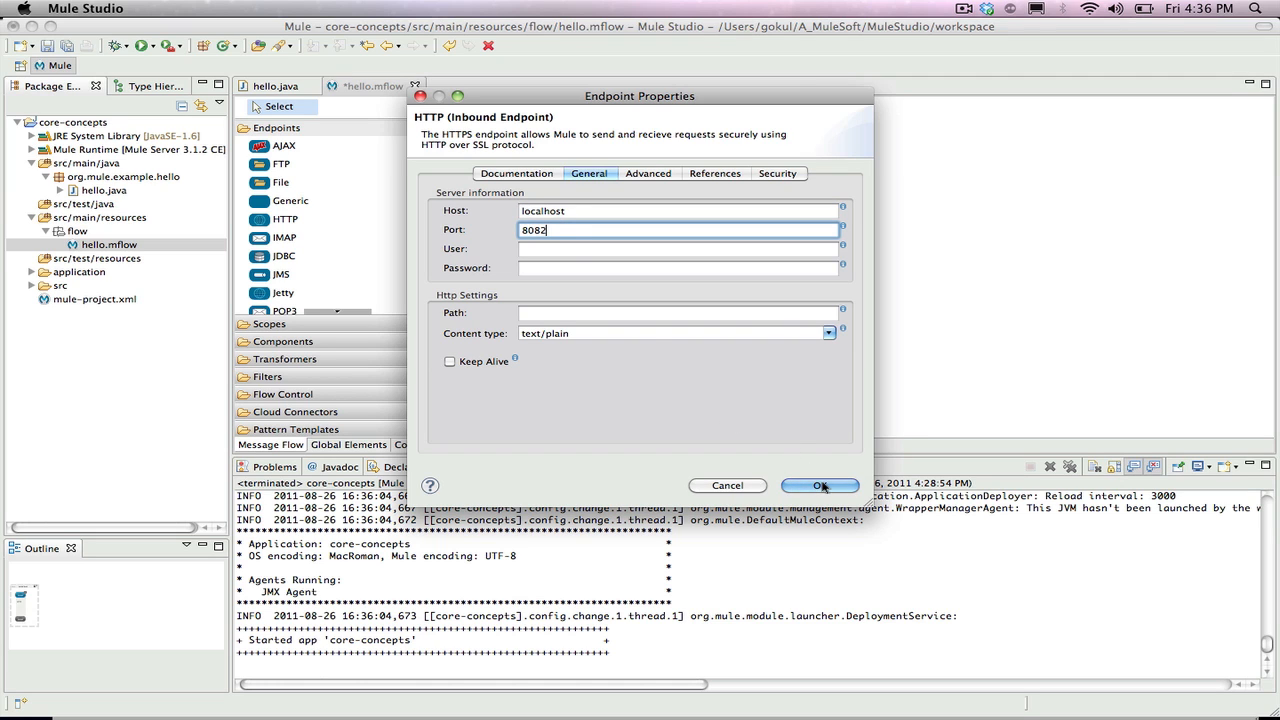
click(820, 486)
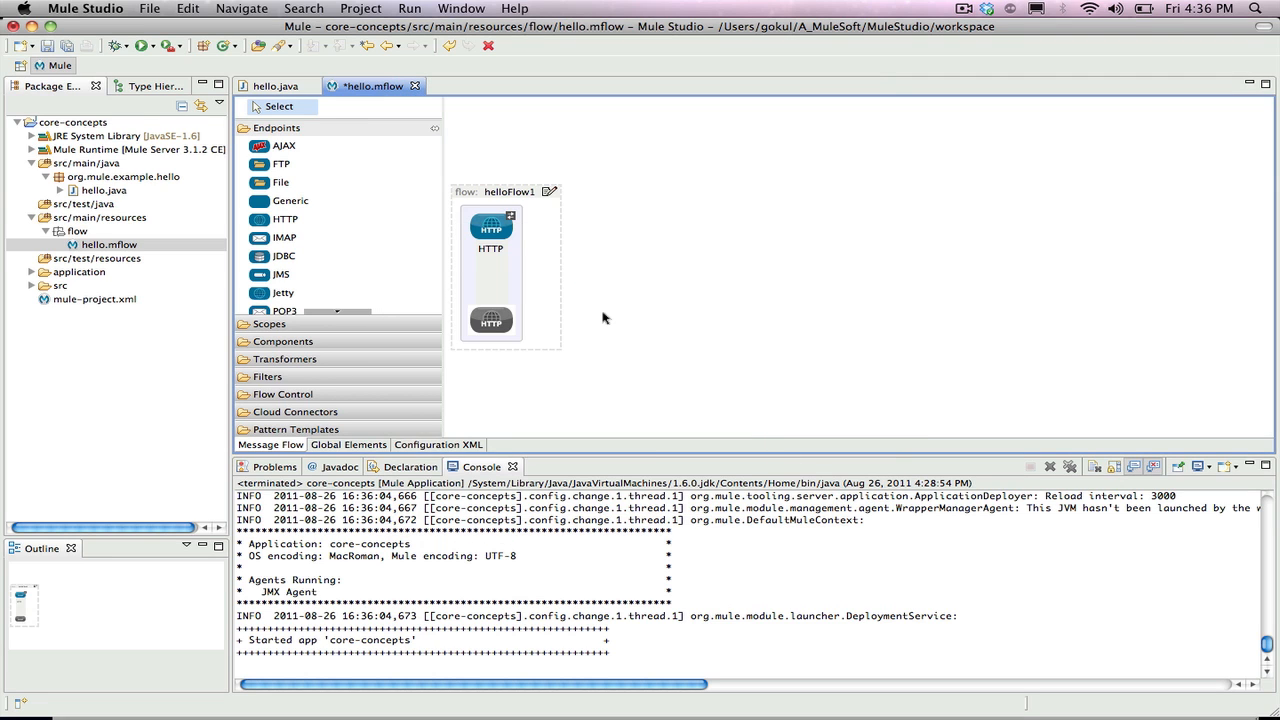
click(284, 164)
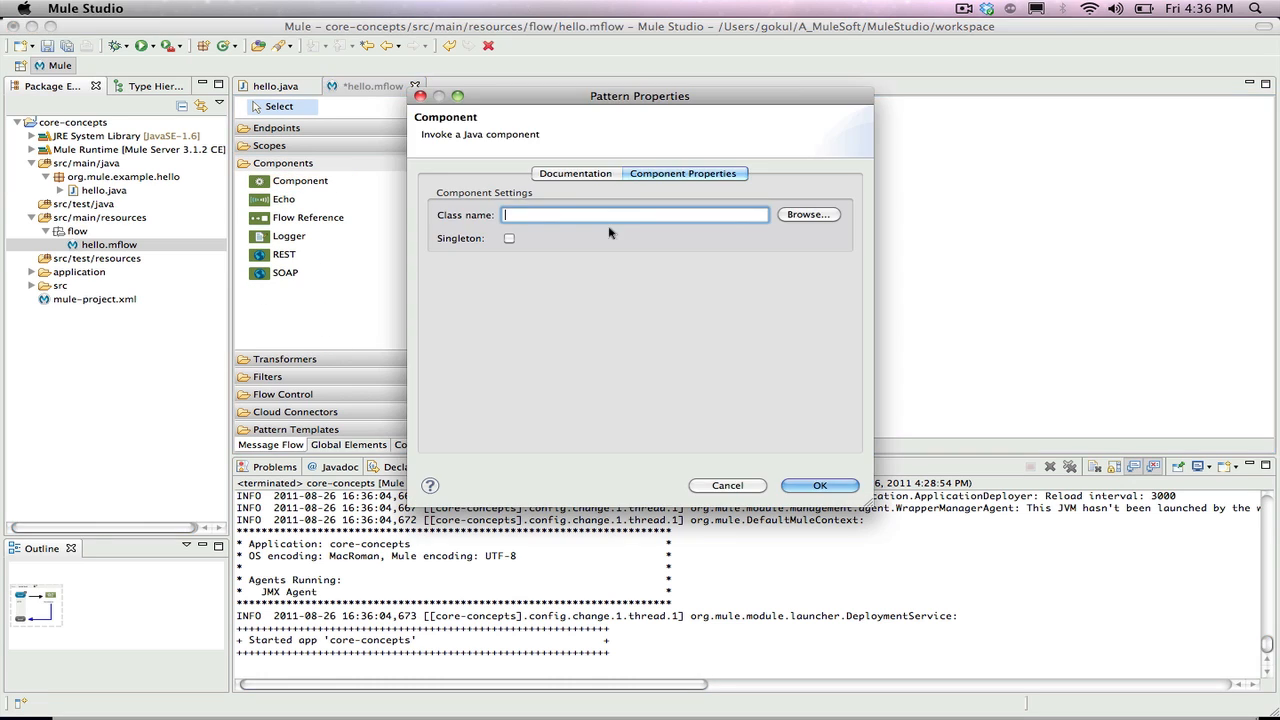
mouse_move(756, 220)
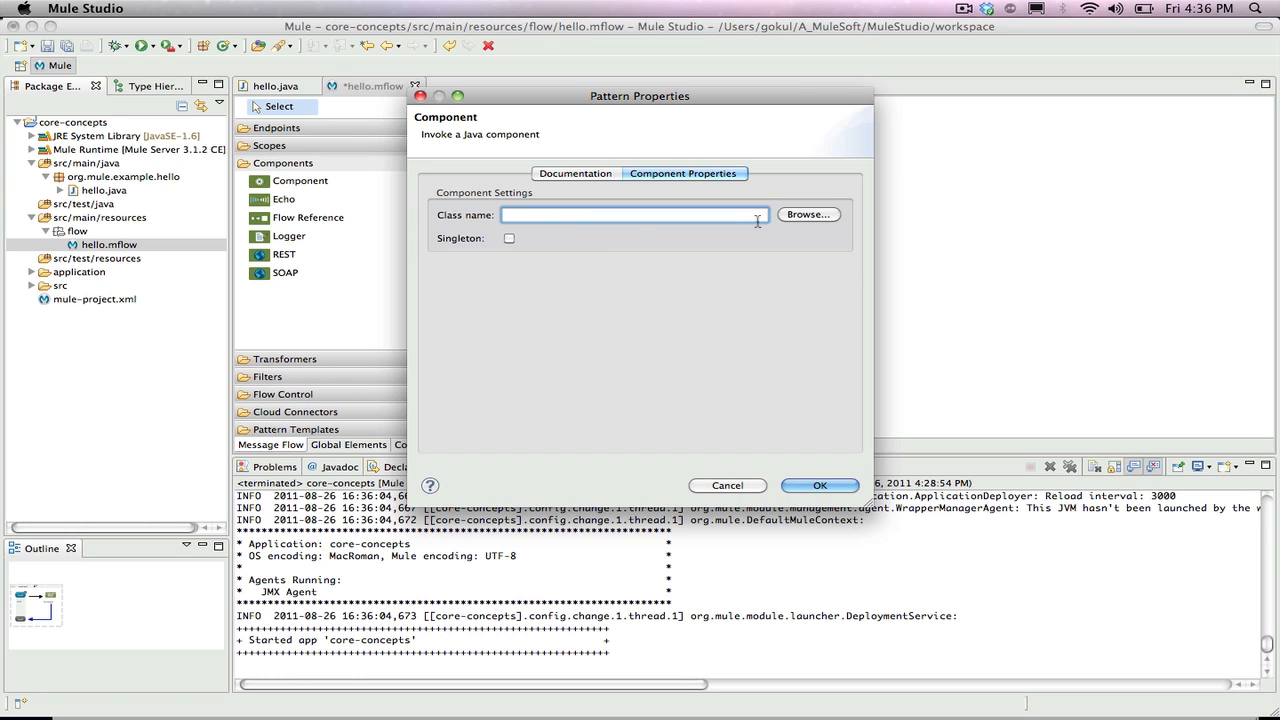
Point the Java component at the hello class and save hello.mflow
click(808, 214)
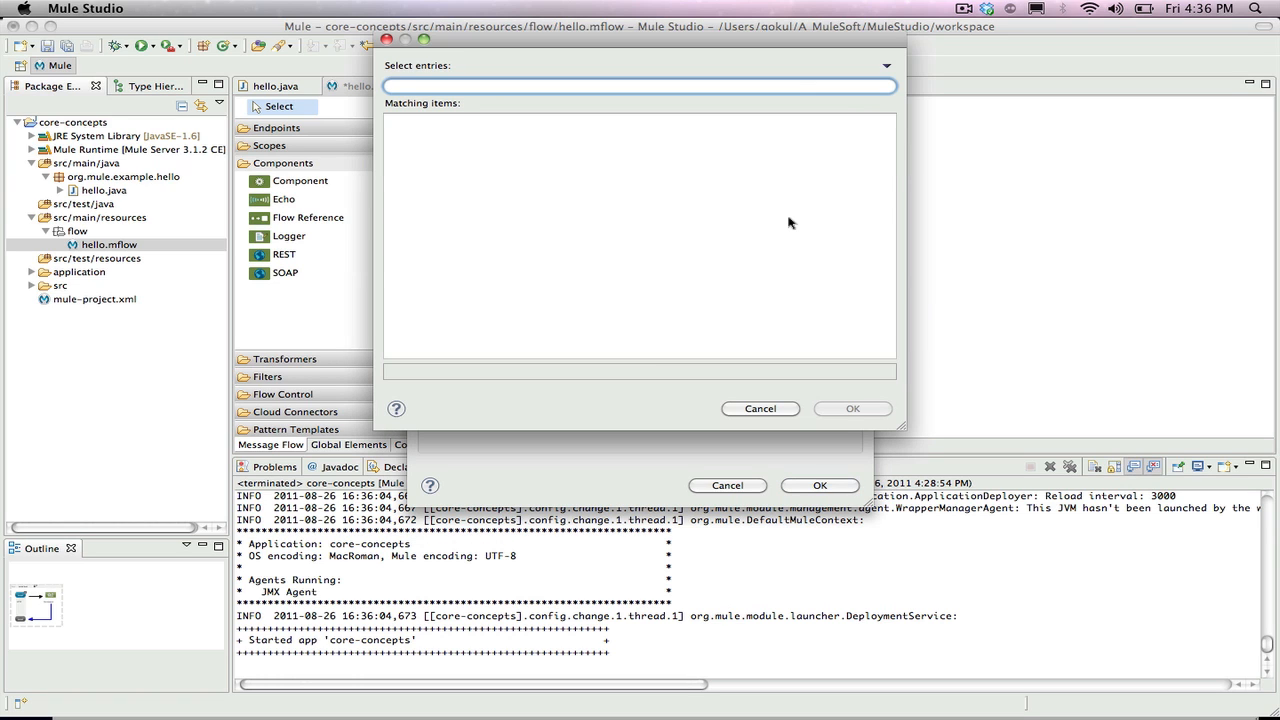
text(hel)
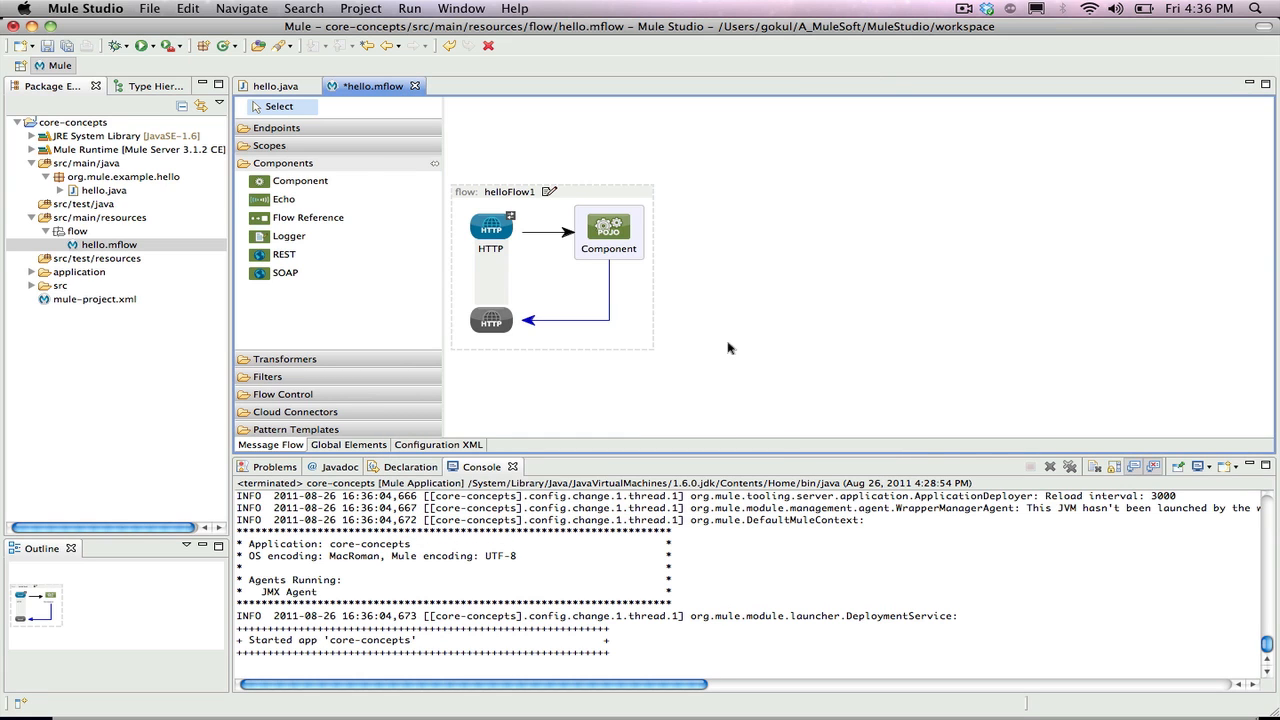
key(Cmd+S)
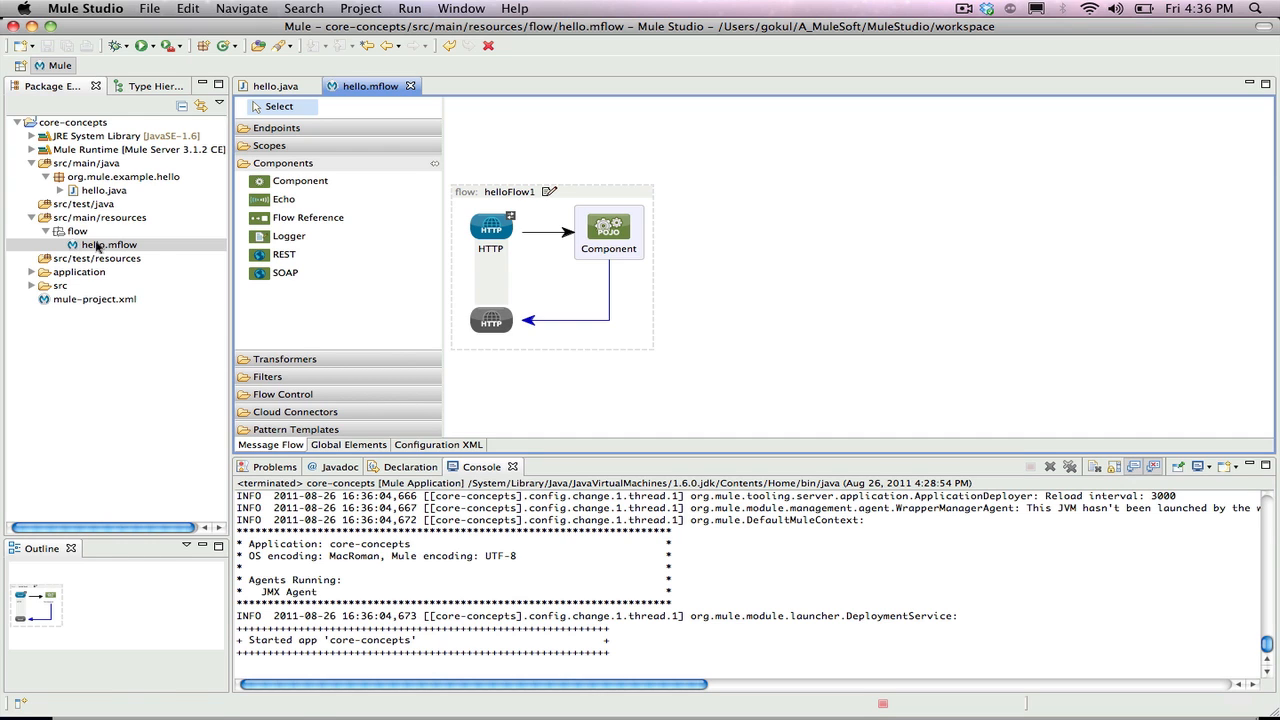
Run hello.mflow as a Mule Application and load localhost:8082/ross in Chrome showing Hello /ross
right_click(108, 244)
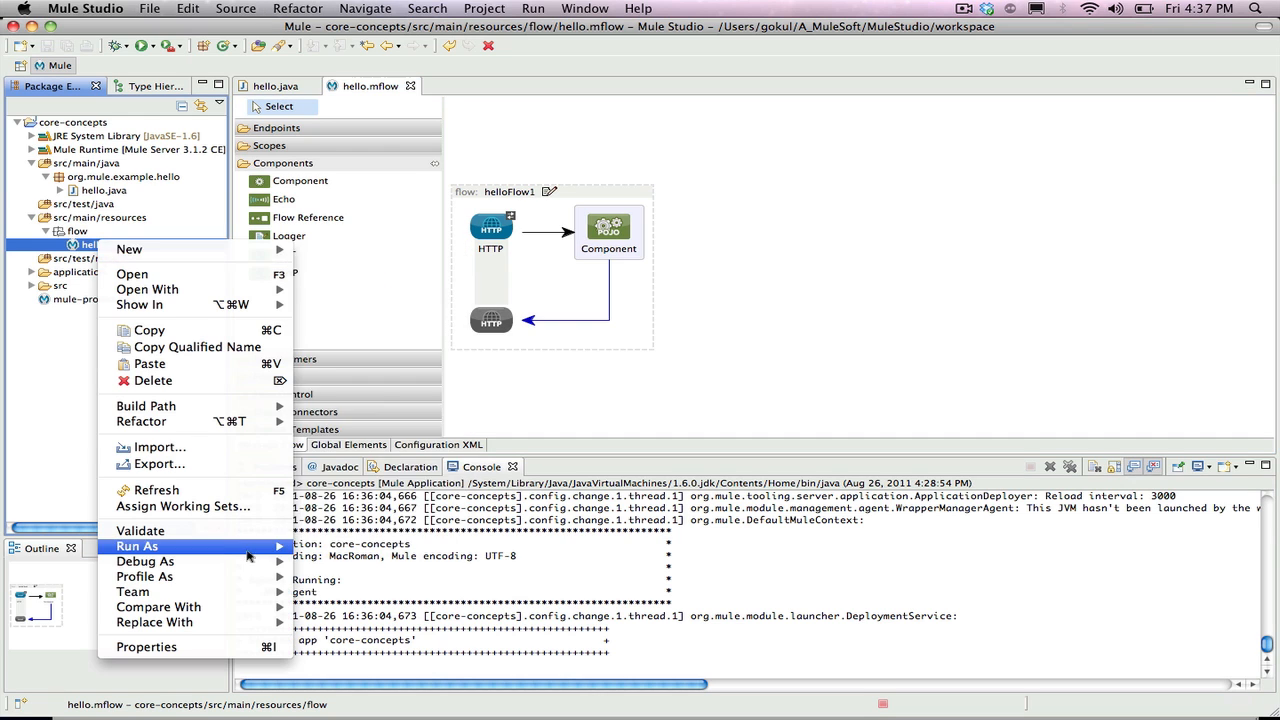
mouse_move(136, 546)
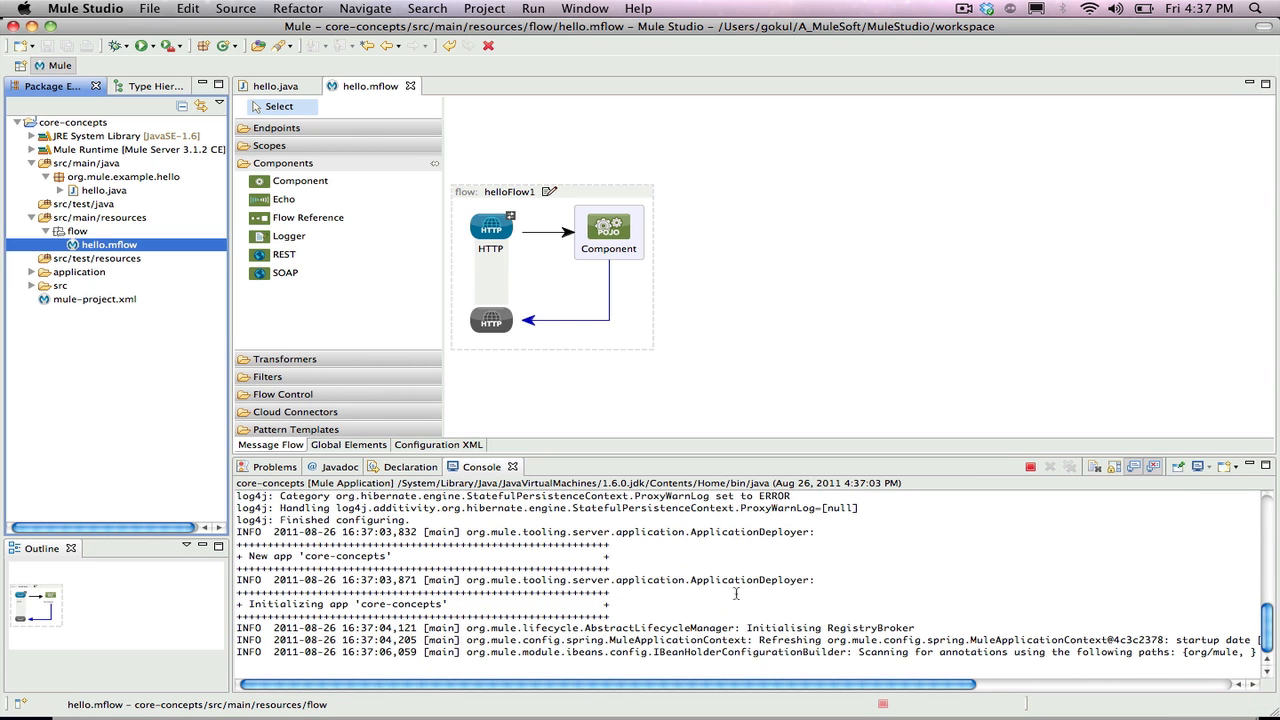
scroll(down, 3)
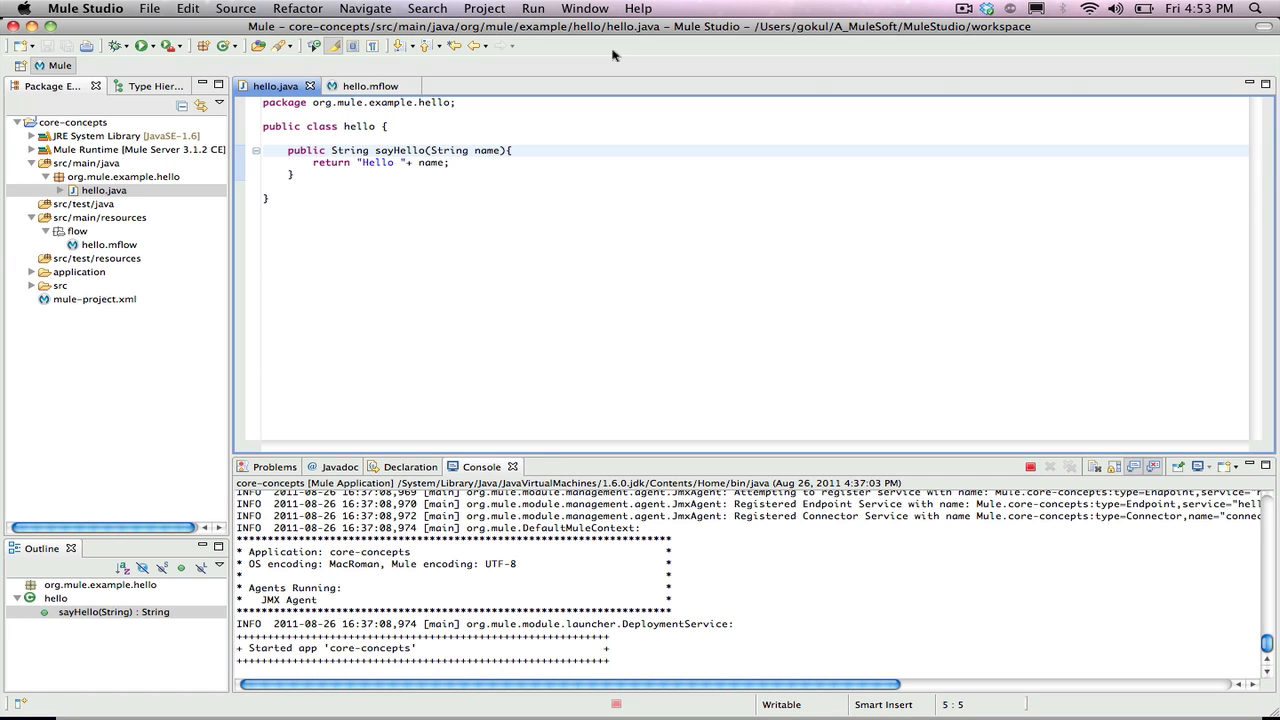
click(404, 360)
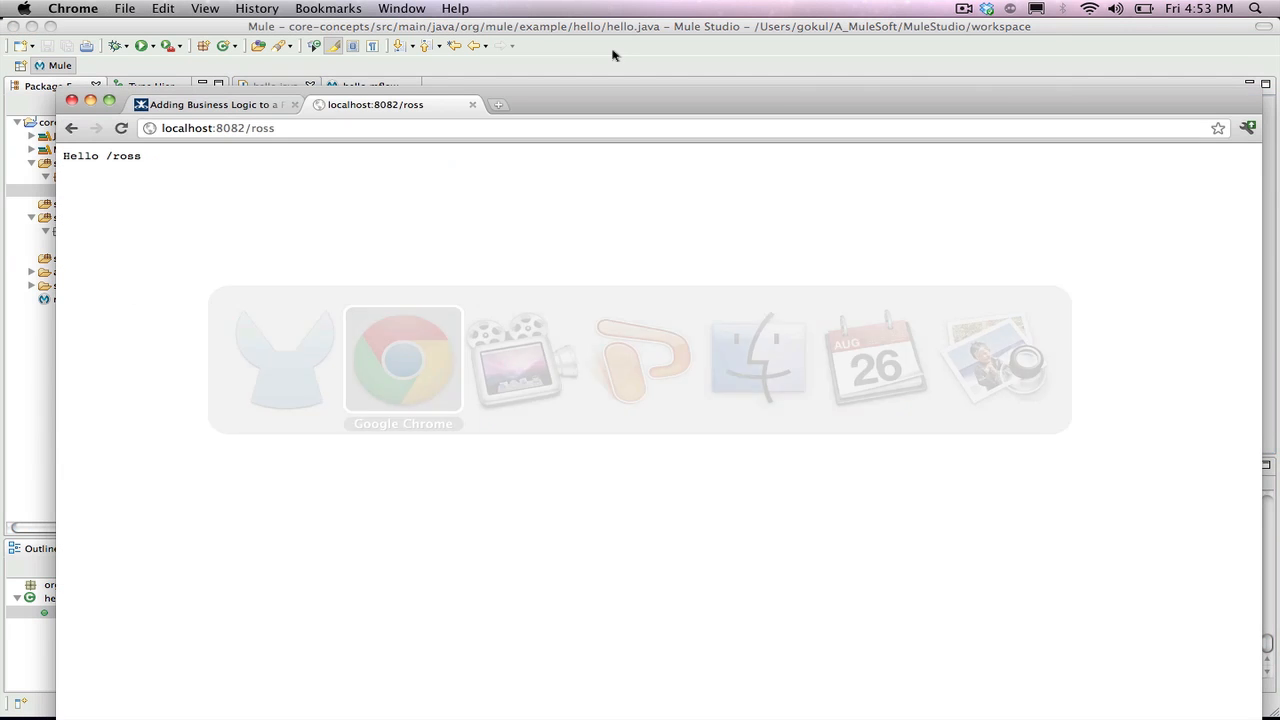